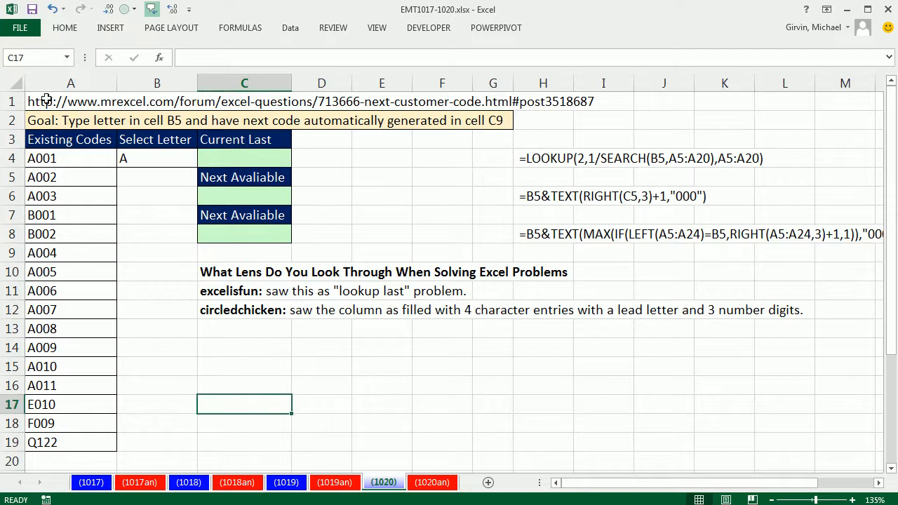
mouse_move(231, 205)
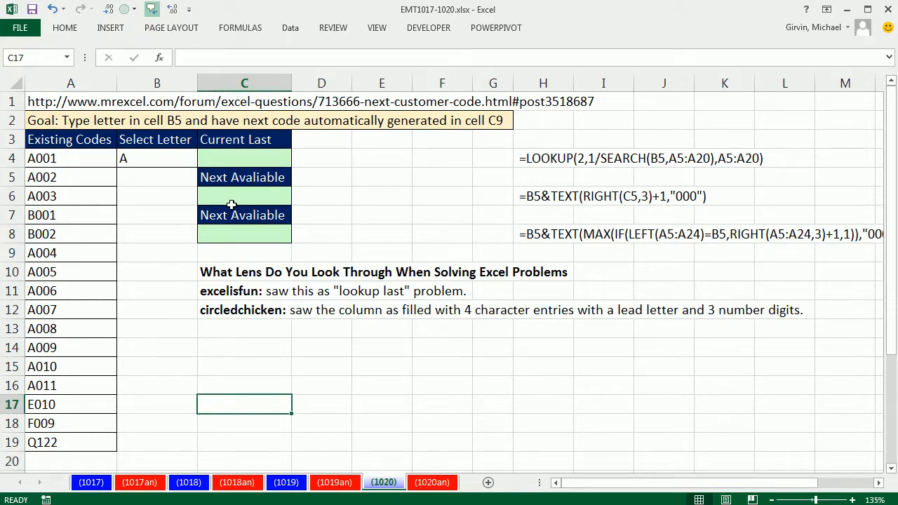
mouse_move(54, 130)
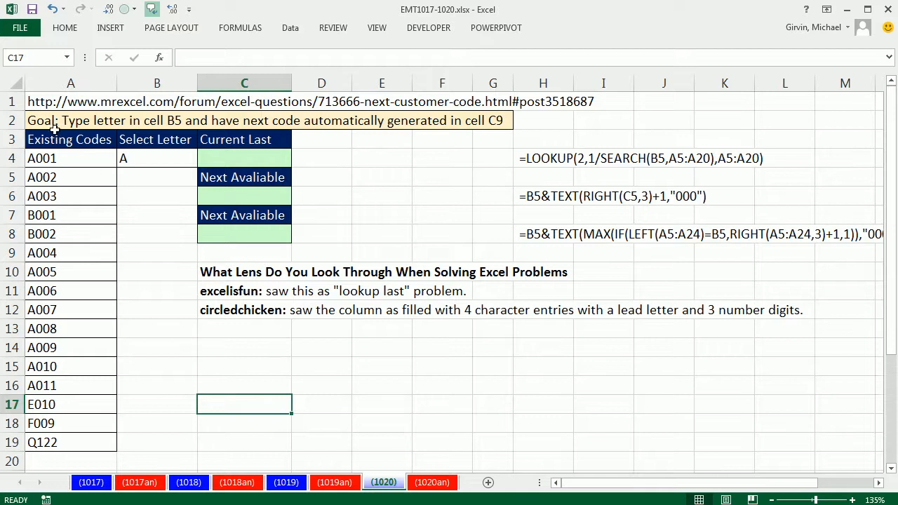
Step: Choose letter B in the B4 data-validation dropdown
click(157, 157)
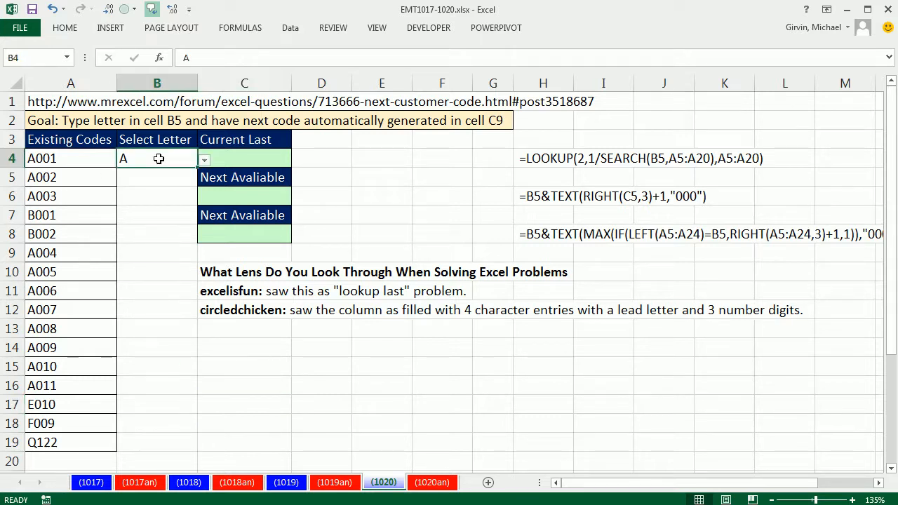
click(204, 159)
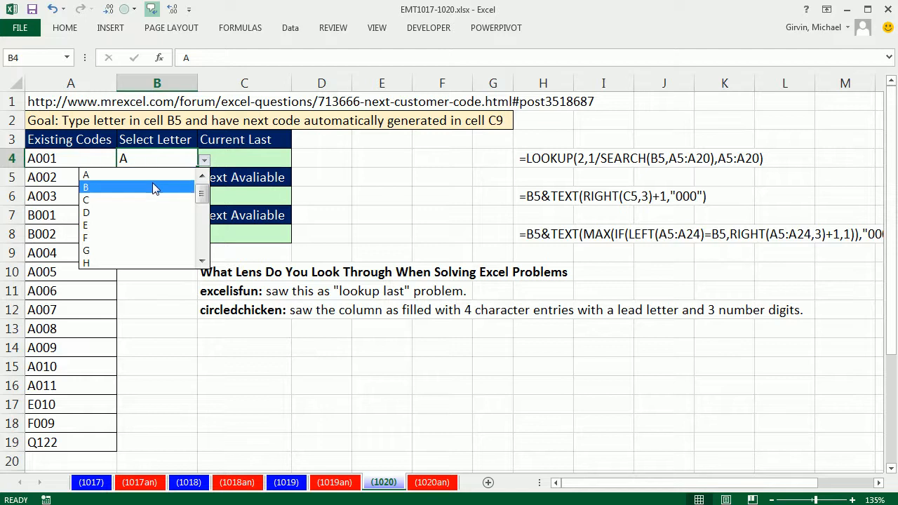
click(86, 186)
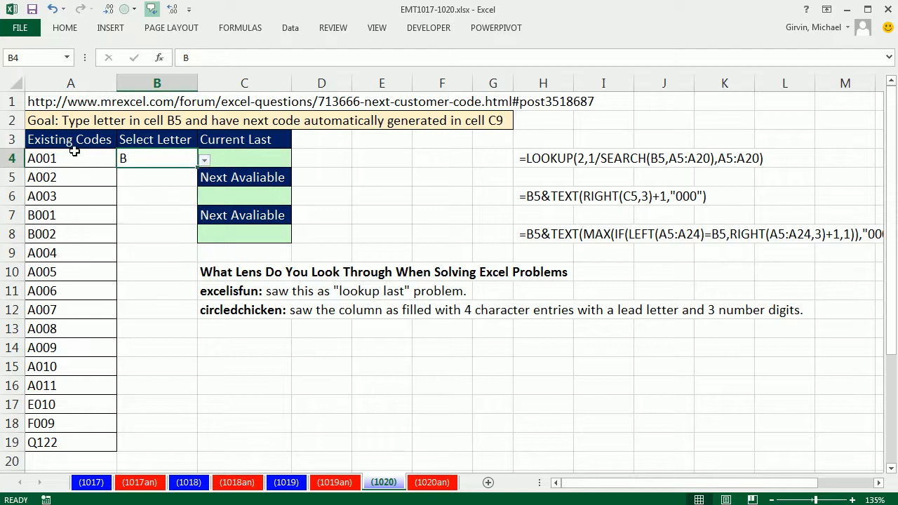
Step: Enter B003 in C8 as the expected next code after B002
click(244, 233)
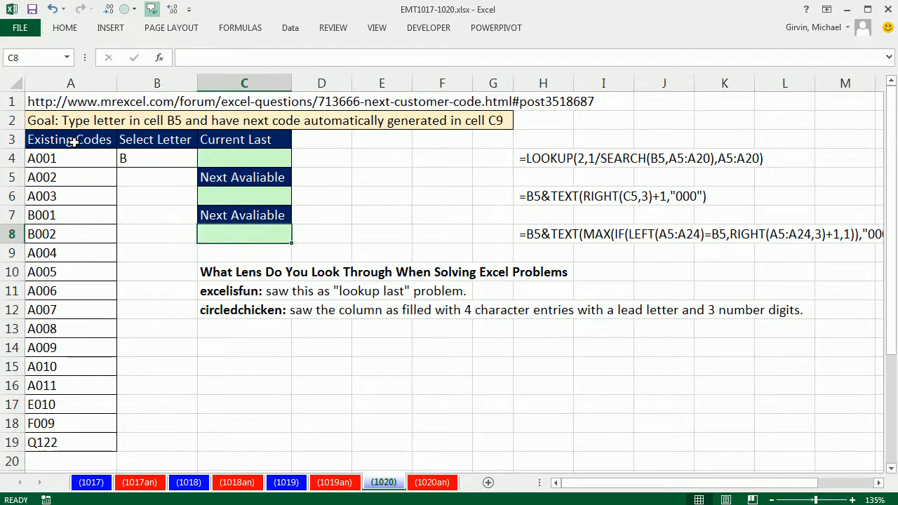
click(70, 233)
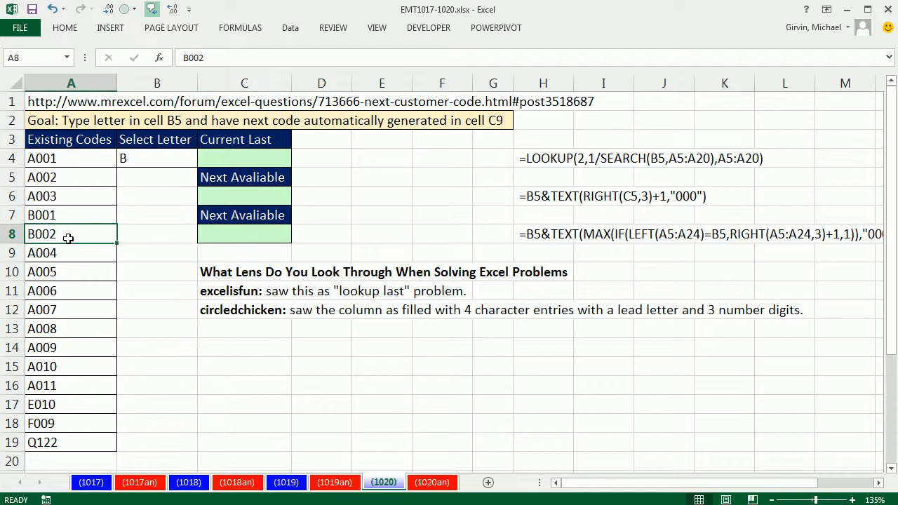
click(245, 233)
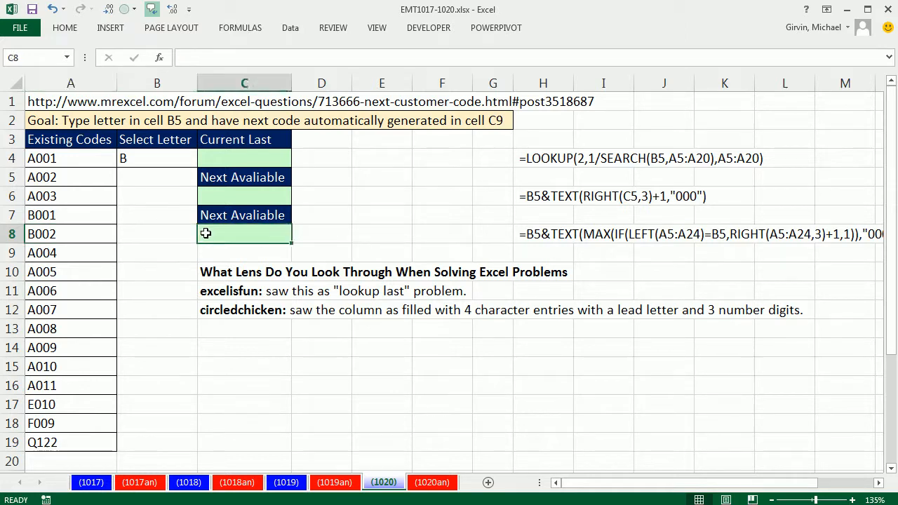
text(B003)
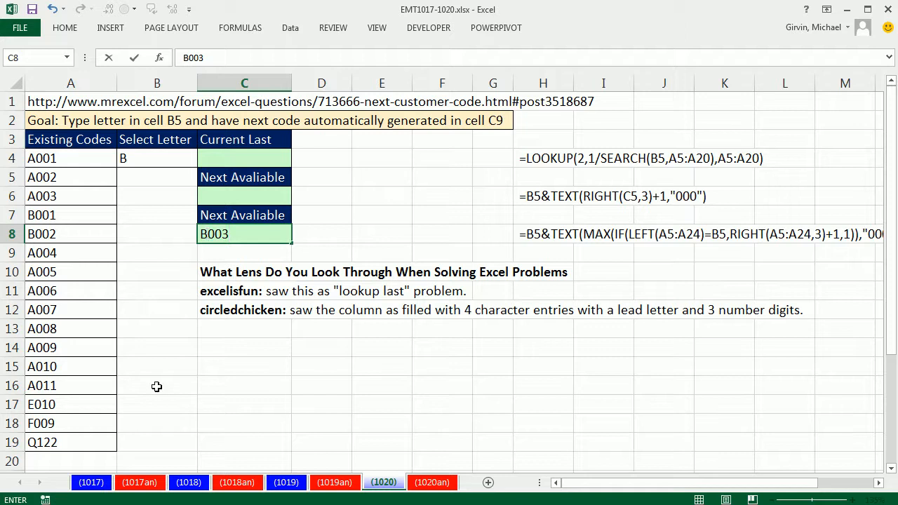
key(Return)
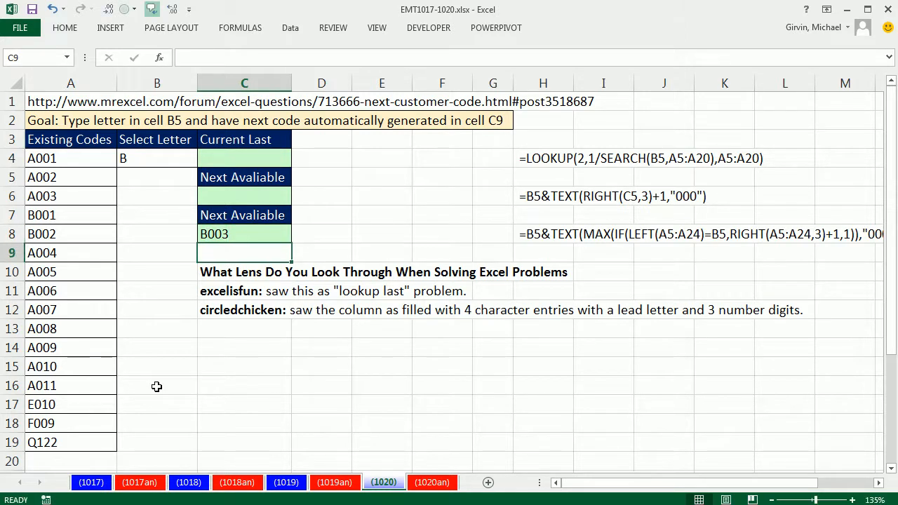
click(244, 348)
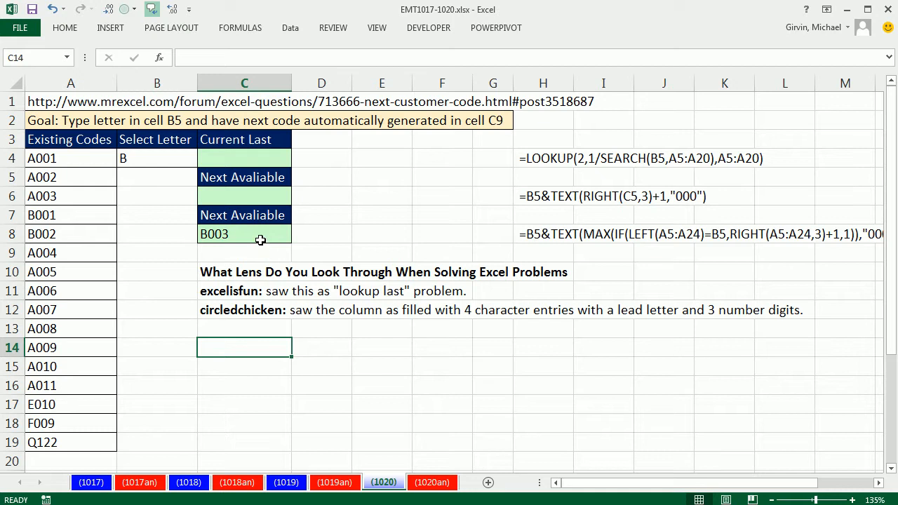
mouse_move(70, 132)
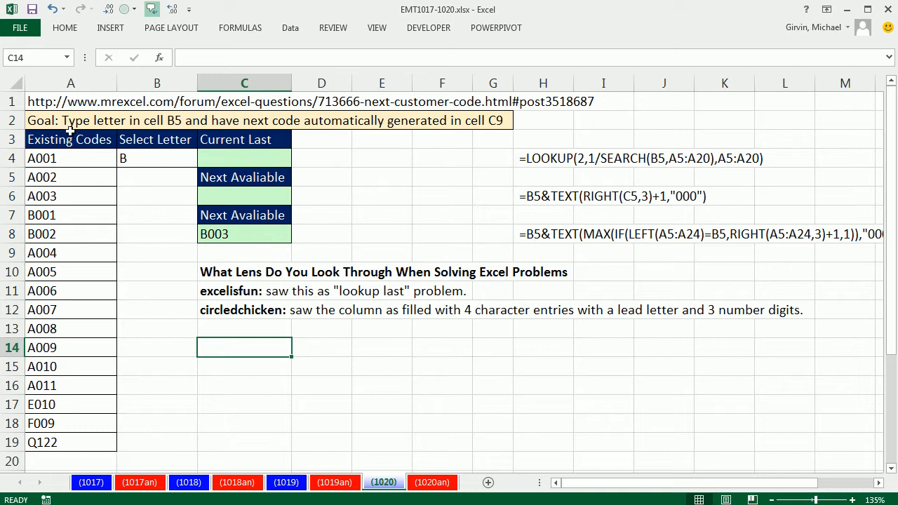
mouse_move(364, 129)
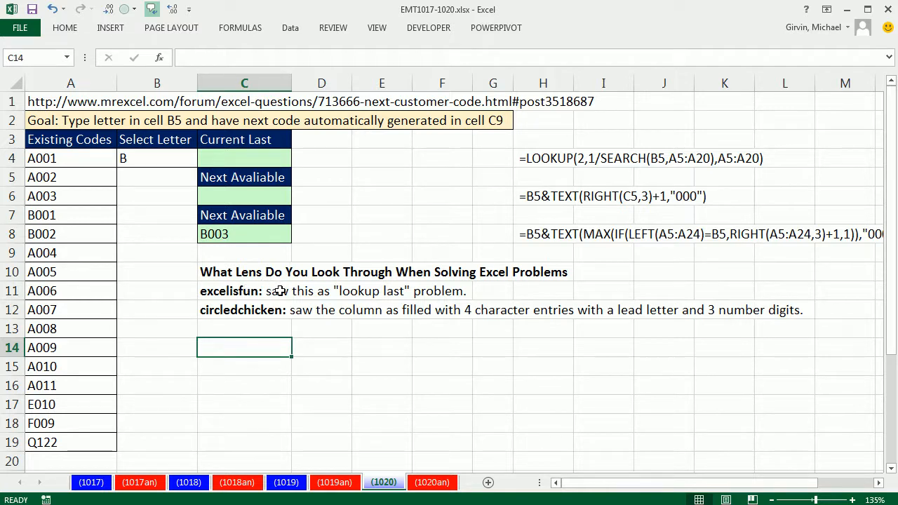
mouse_move(525, 293)
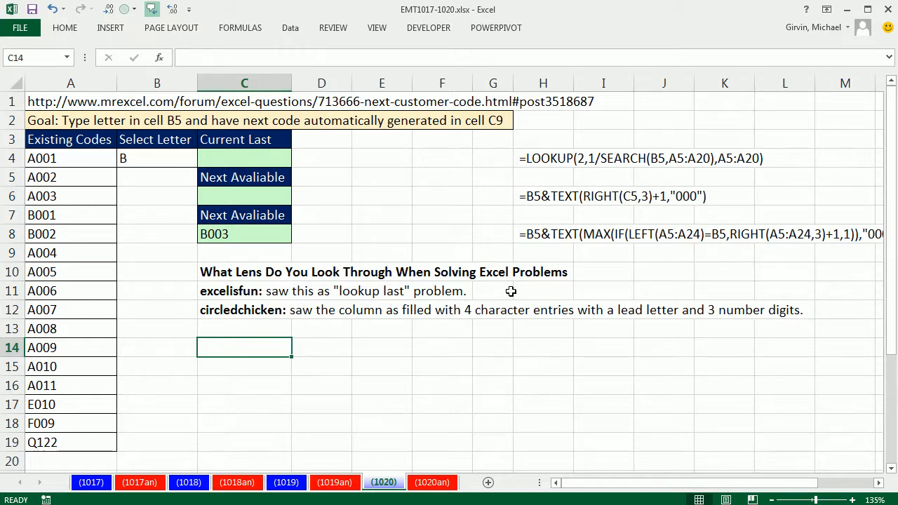
Step: Review the codes in A4:A19 and switch the B4 letter back to A, noting A011 as the last A code
click(67, 157)
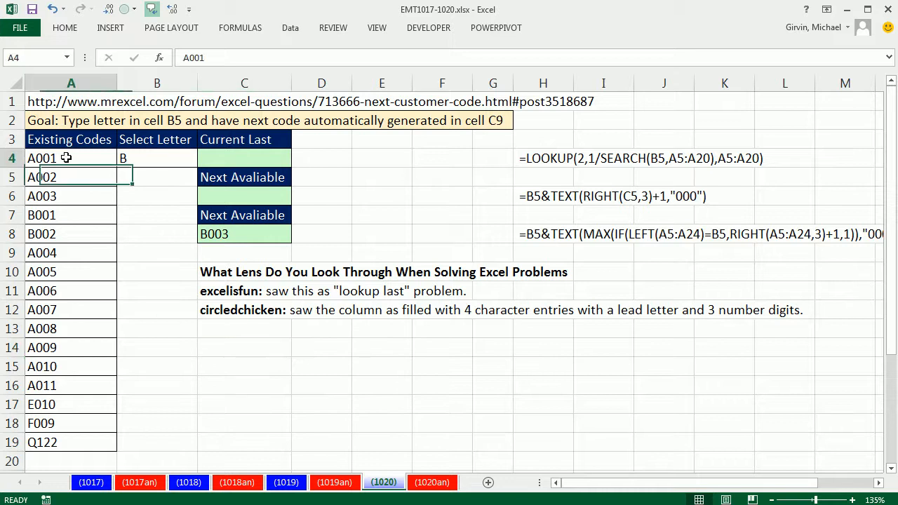
drag(70, 157, 70, 442)
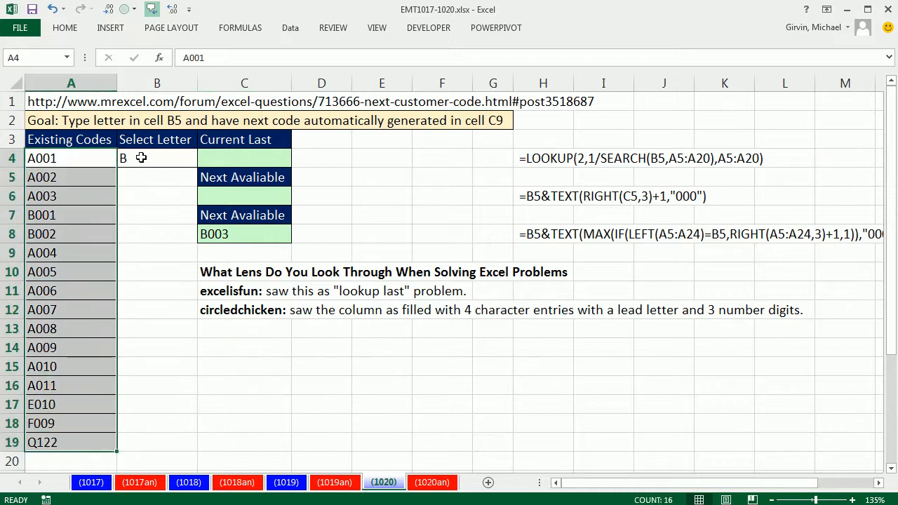
click(157, 157)
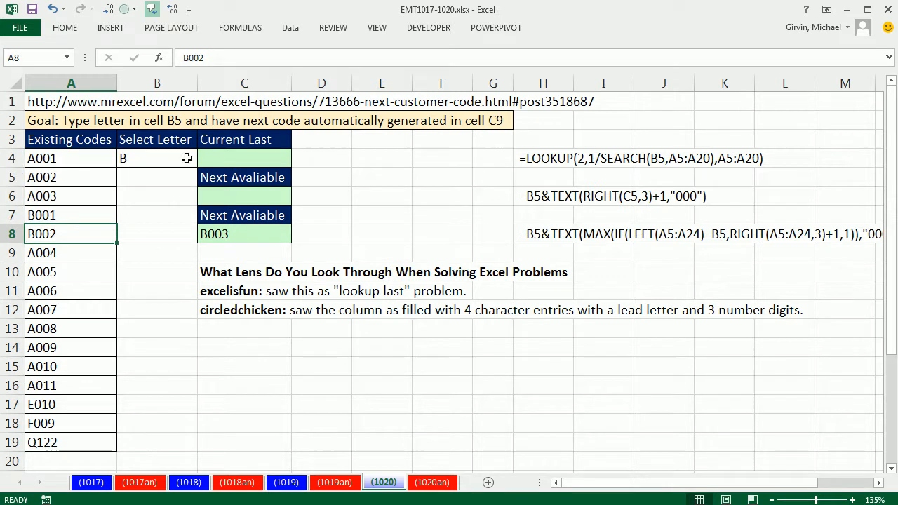
click(203, 158)
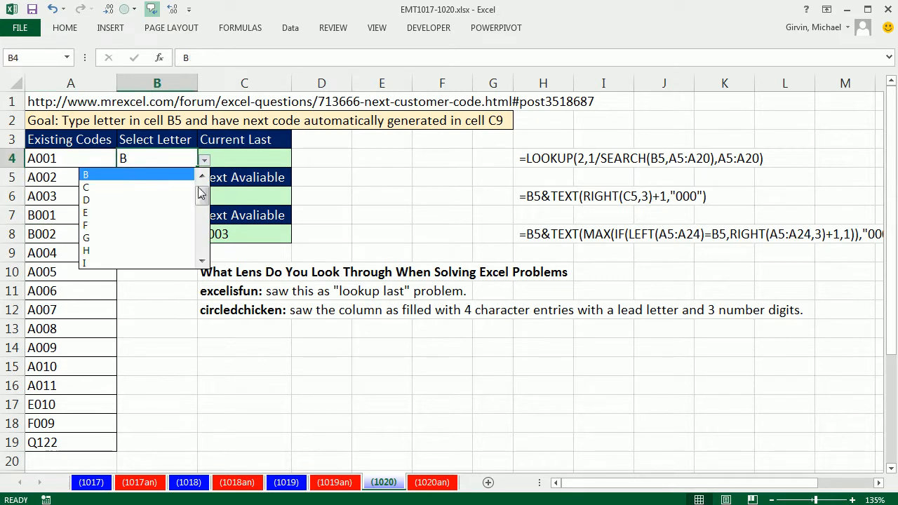
click(88, 174)
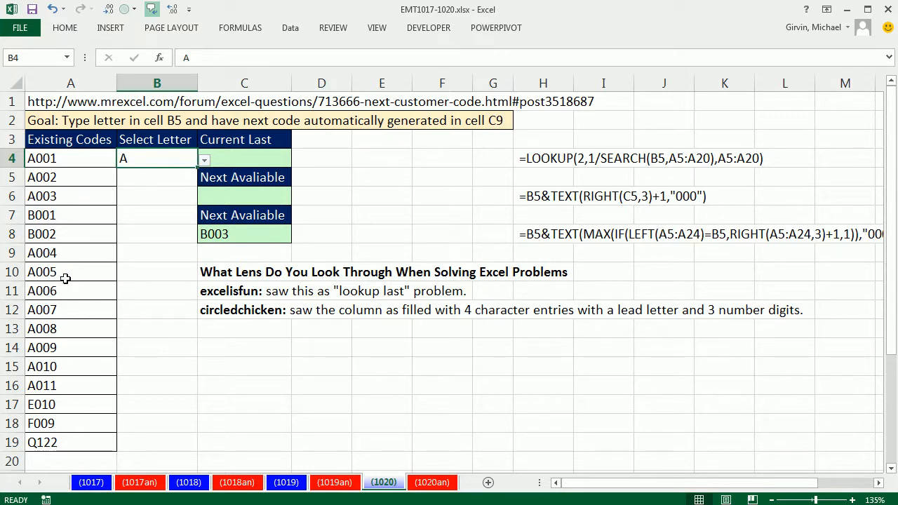
click(70, 384)
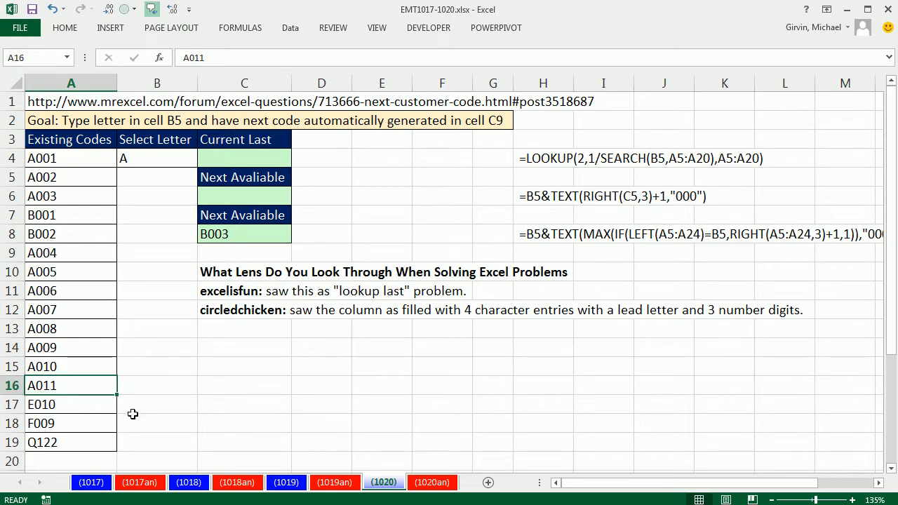
mouse_move(134, 357)
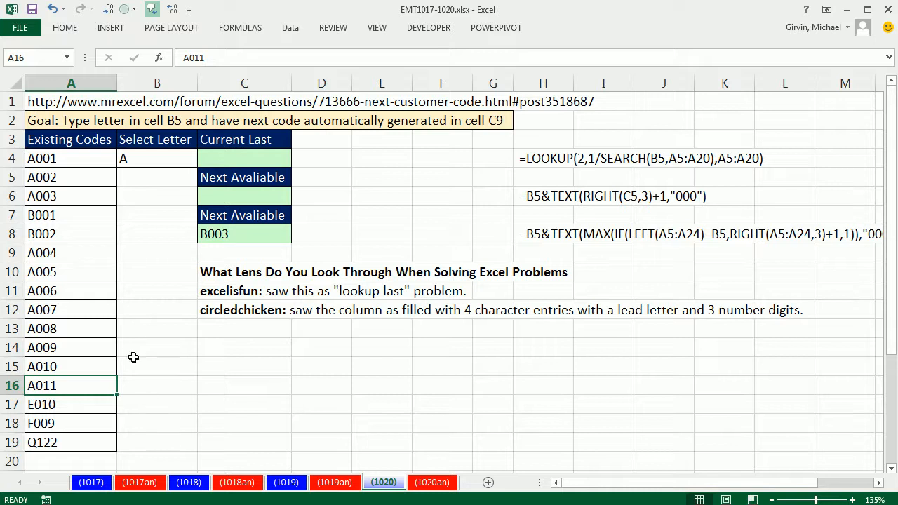
mouse_move(204, 313)
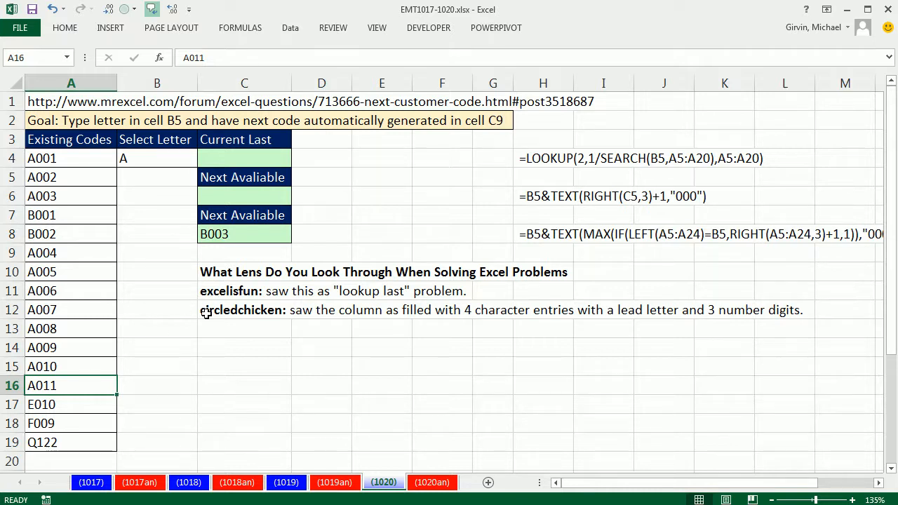
mouse_move(252, 372)
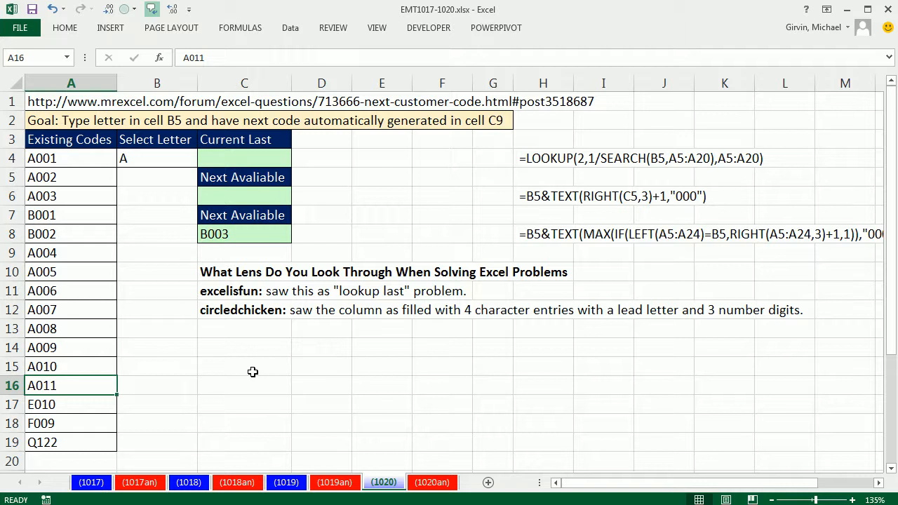
mouse_move(64, 162)
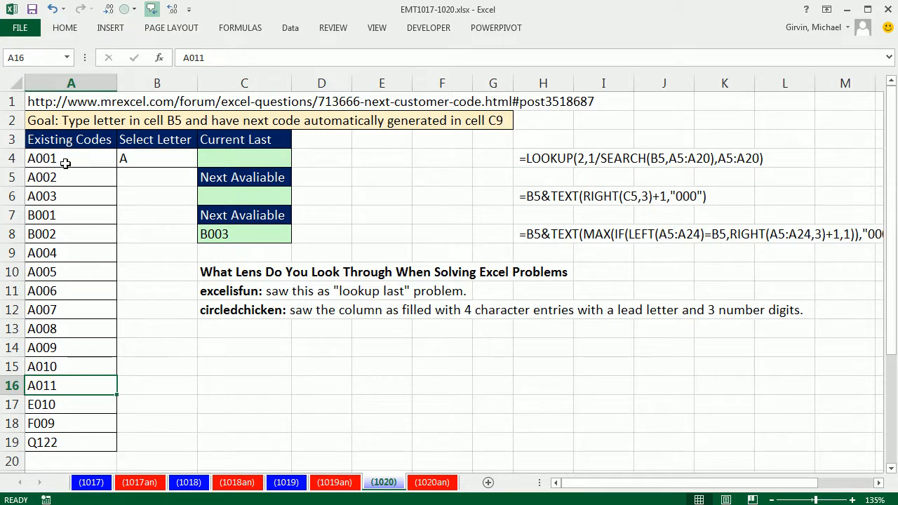
click(70, 272)
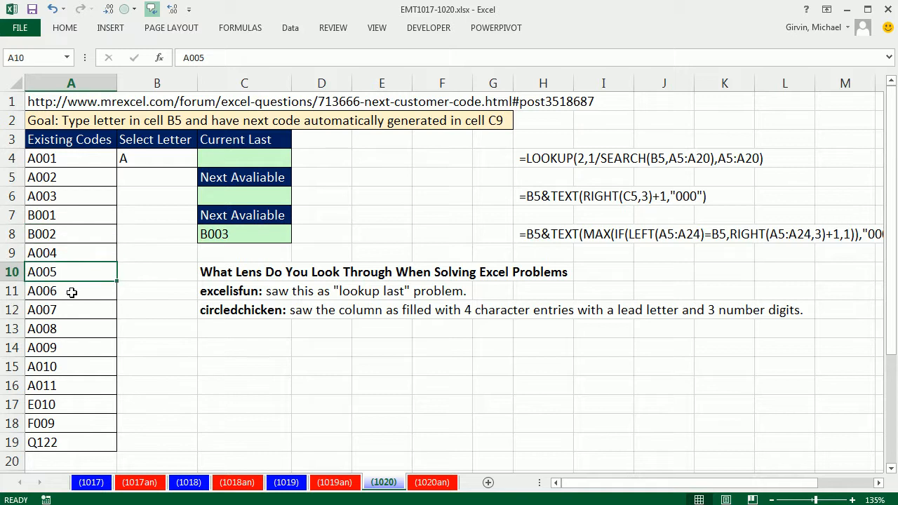
mouse_move(79, 314)
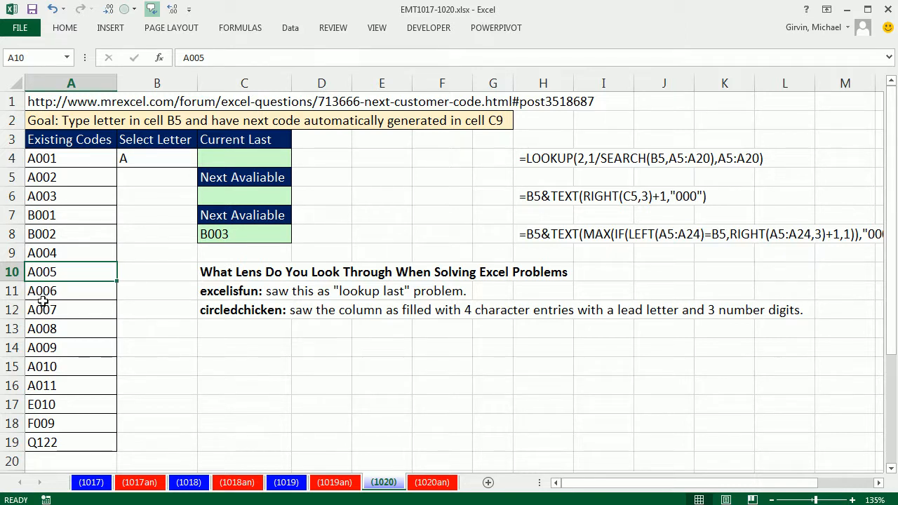
mouse_move(55, 298)
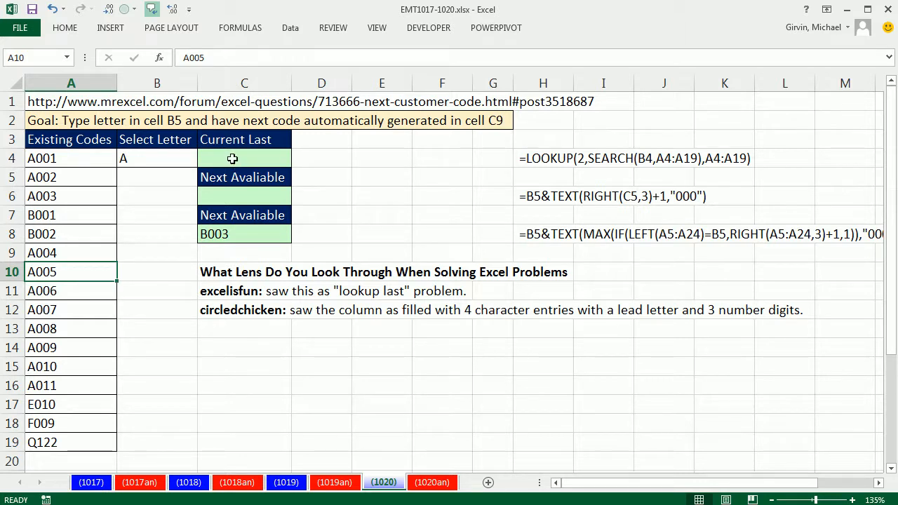
Step: Enter =SEARCH(B4,A4:A19) in C4 and move to the start of the formula
text(=s)
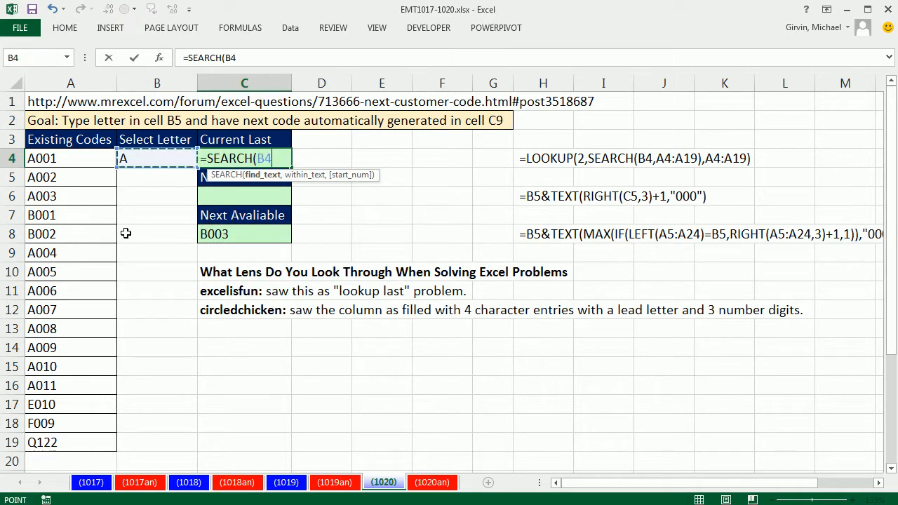
text(,A4)
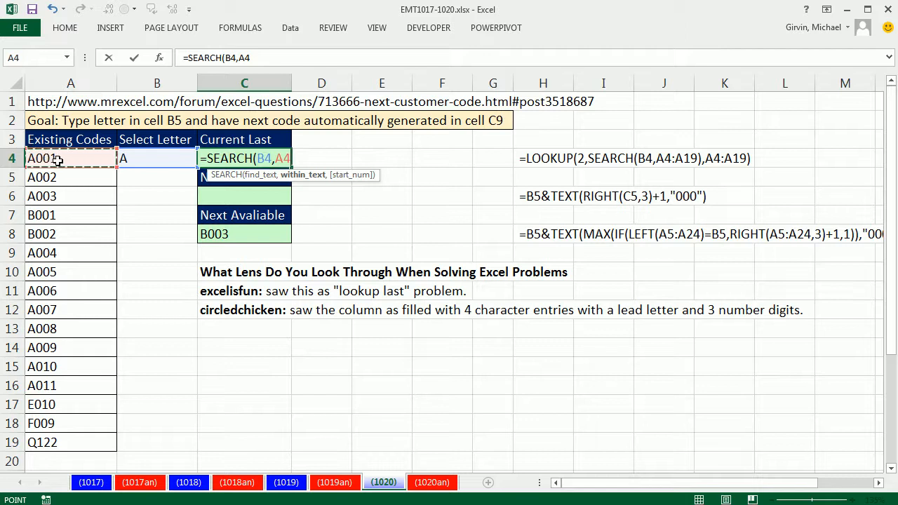
drag(70, 158, 70, 442)
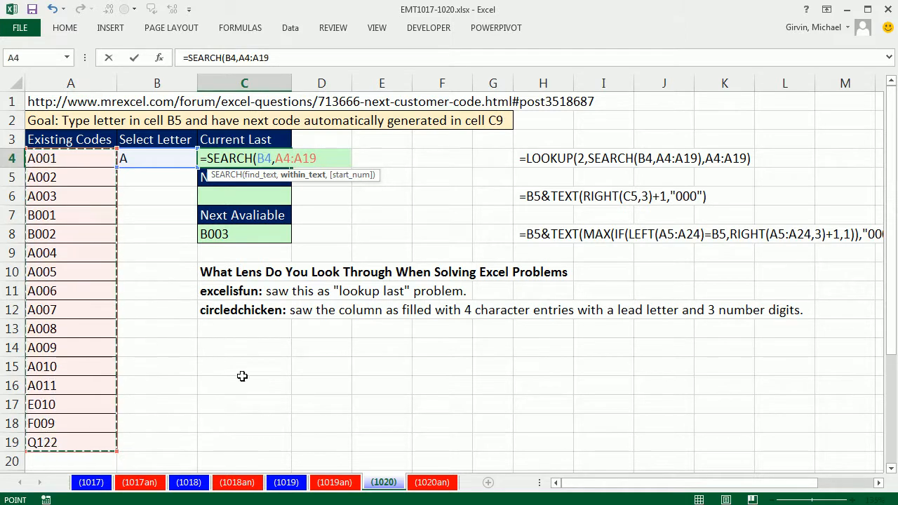
mouse_move(405, 406)
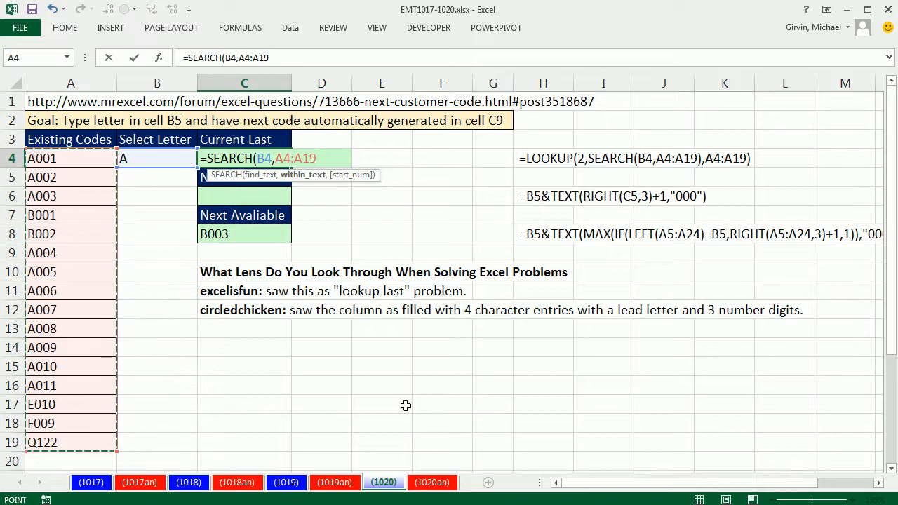
text())
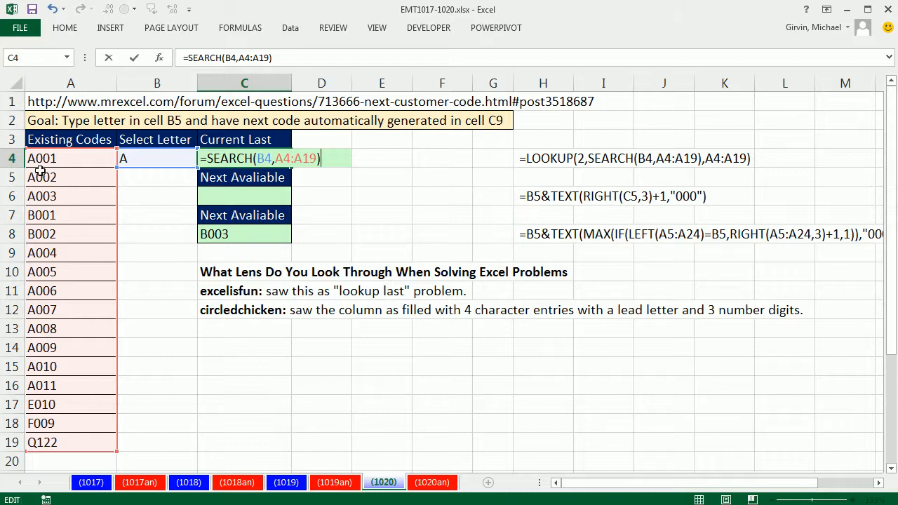
mouse_move(28, 366)
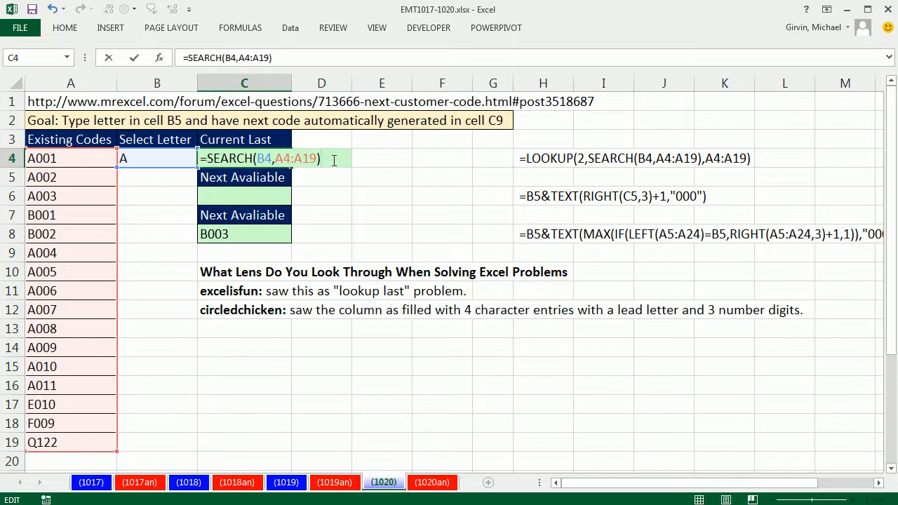
key(f9)
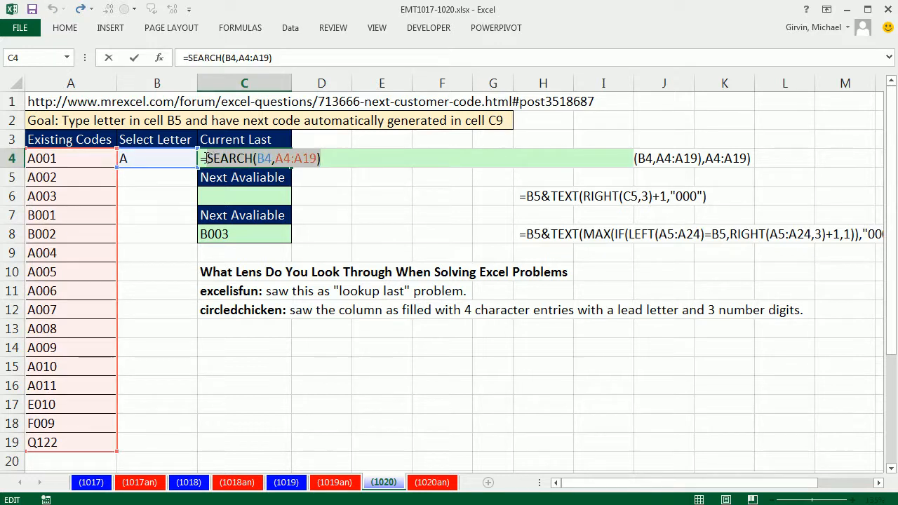
Step: Wrap the C4 formula as =LOOKUP(2,SEARCH(B4,A4:A19),A4:A19) so it returns A011
text(lo)
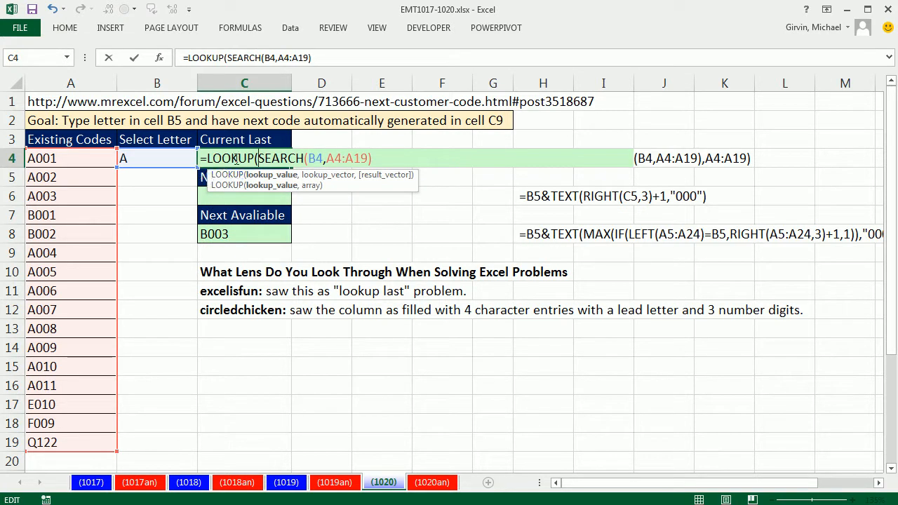
mouse_move(264, 185)
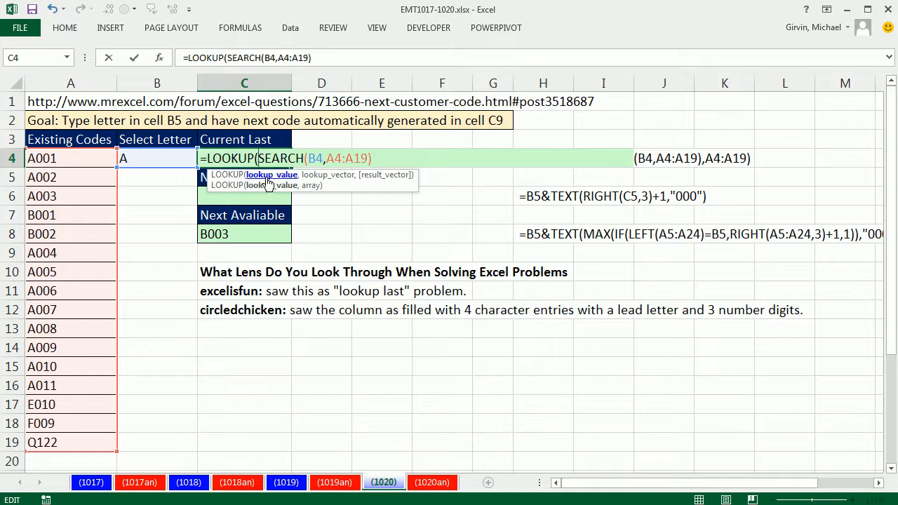
text(2)
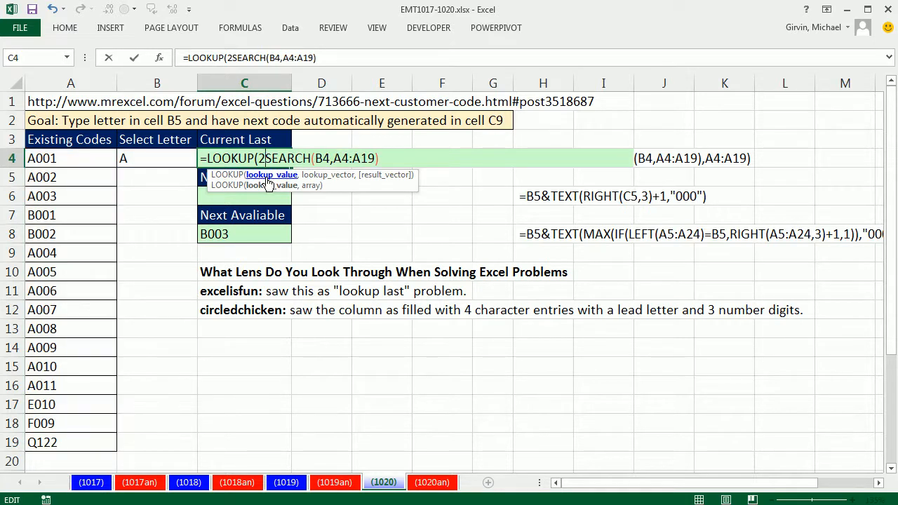
text(,)
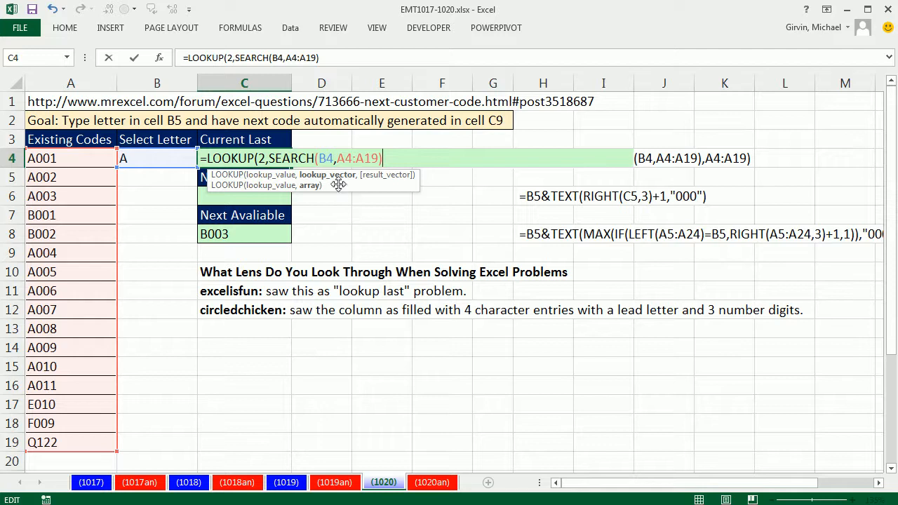
mouse_move(391, 185)
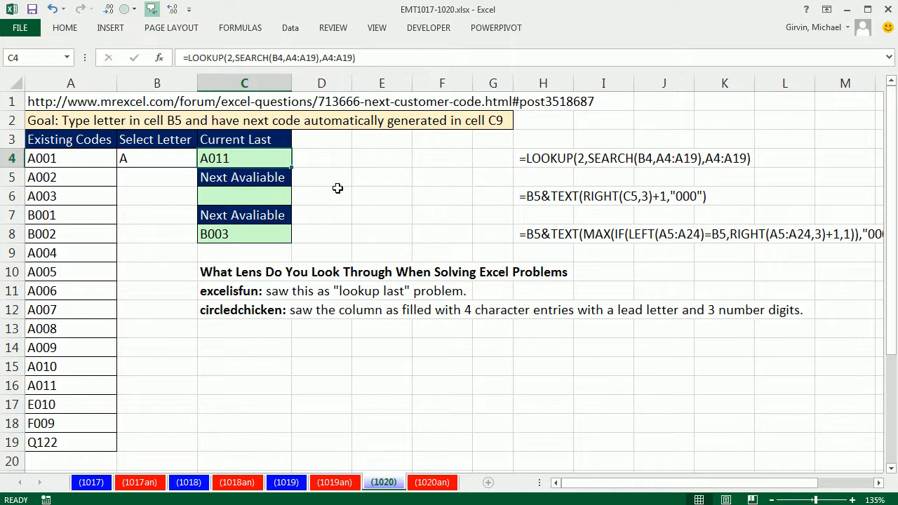
mouse_move(267, 152)
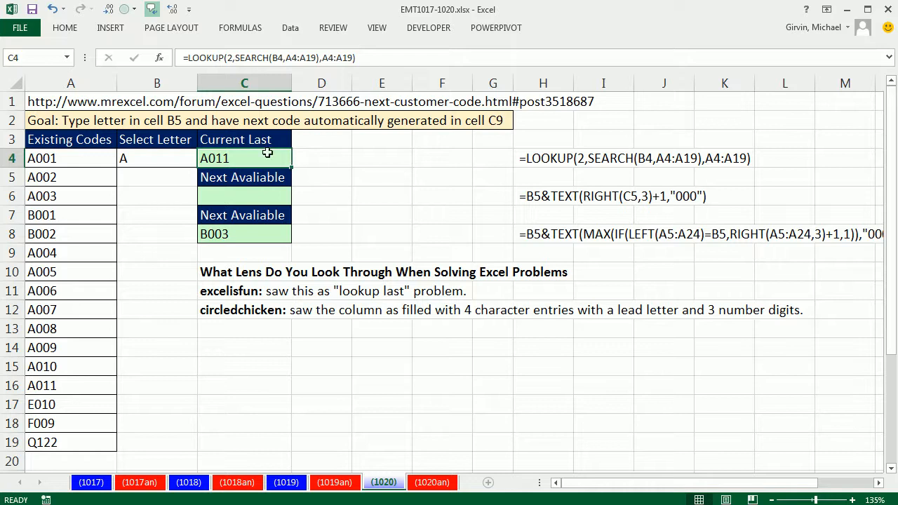
Step: Enter =RIGHT(C4,3) in C6 to return 011, then reopen it for editing
click(244, 197)
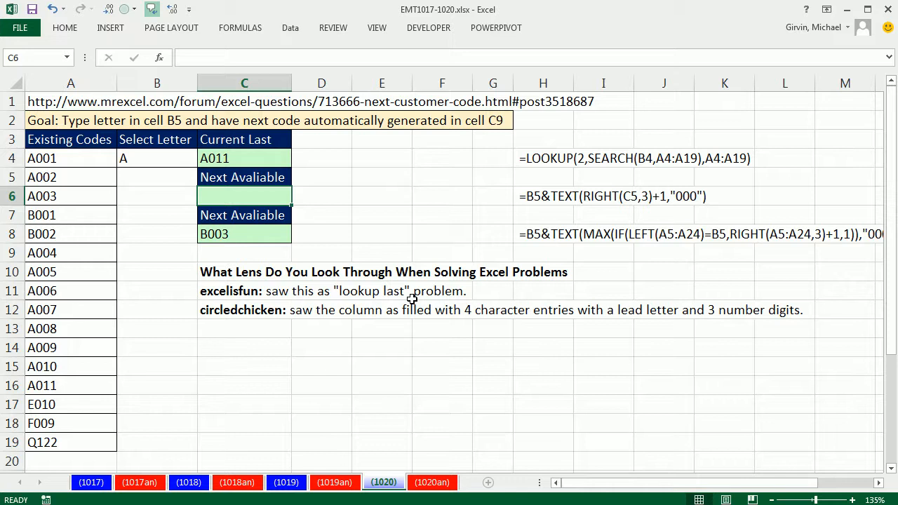
text(=rig)
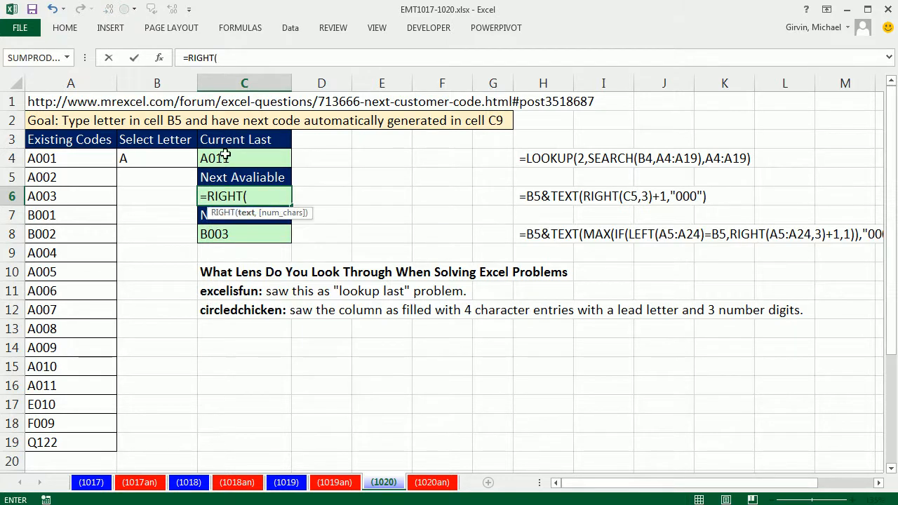
click(244, 157)
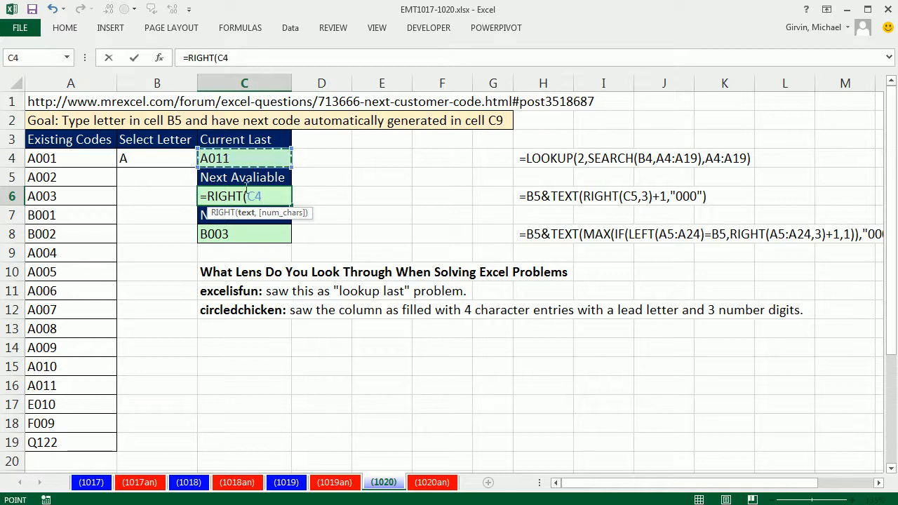
text(,3))
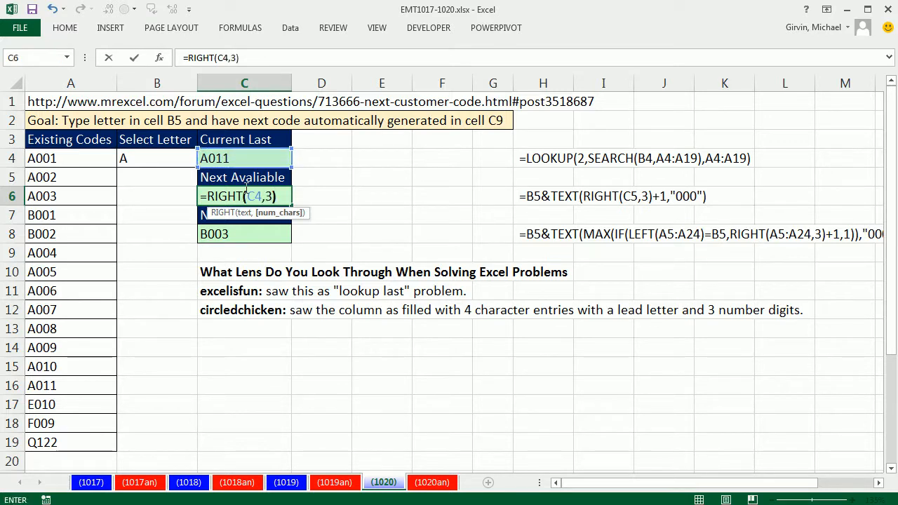
key(Return)
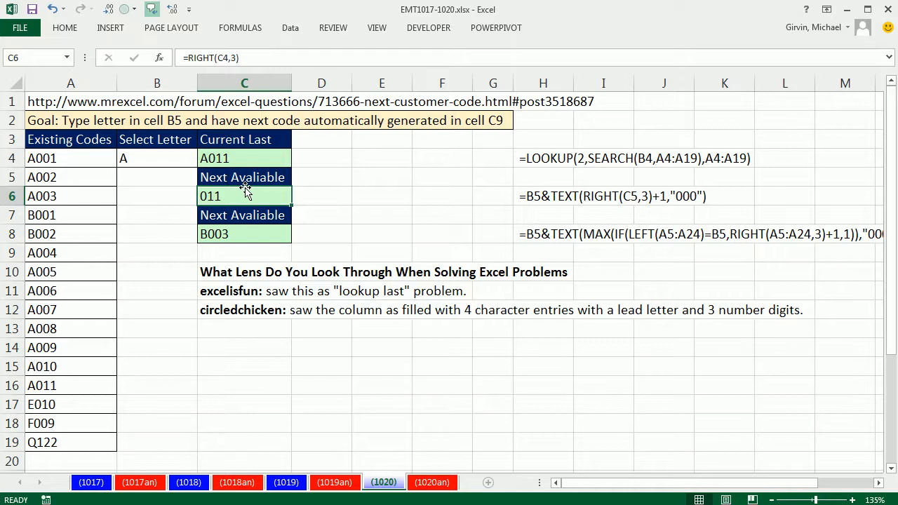
mouse_move(269, 197)
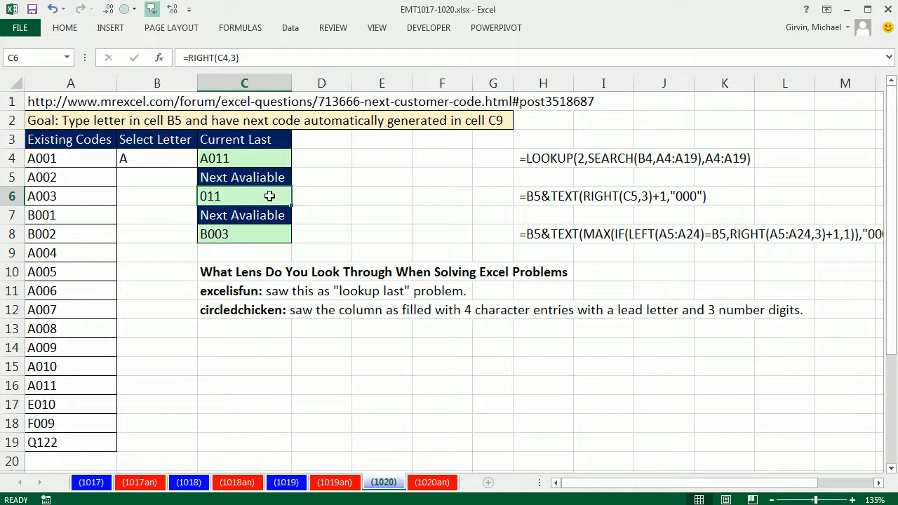
double_click(245, 196)
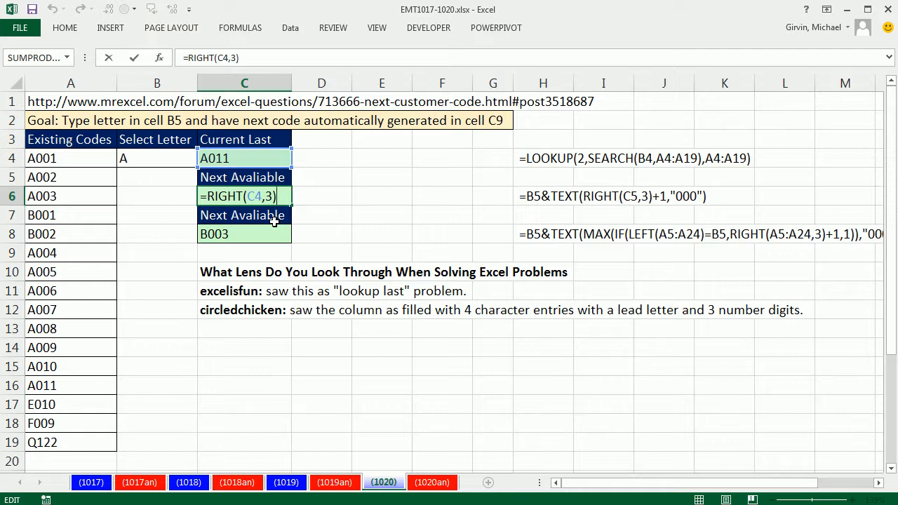
Step: Extend C6 to =TEXT(RIGHT(C4,3)+1,"000") so it returns 012
text(+)
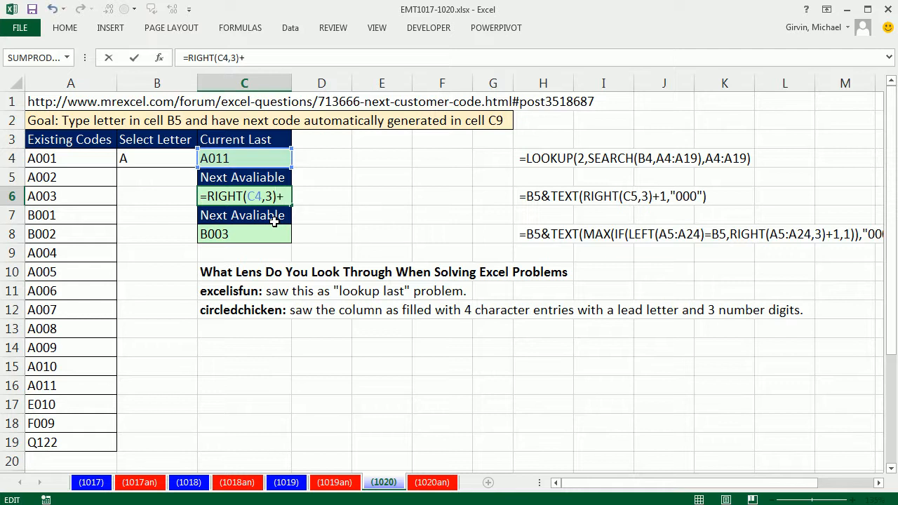
text(1)
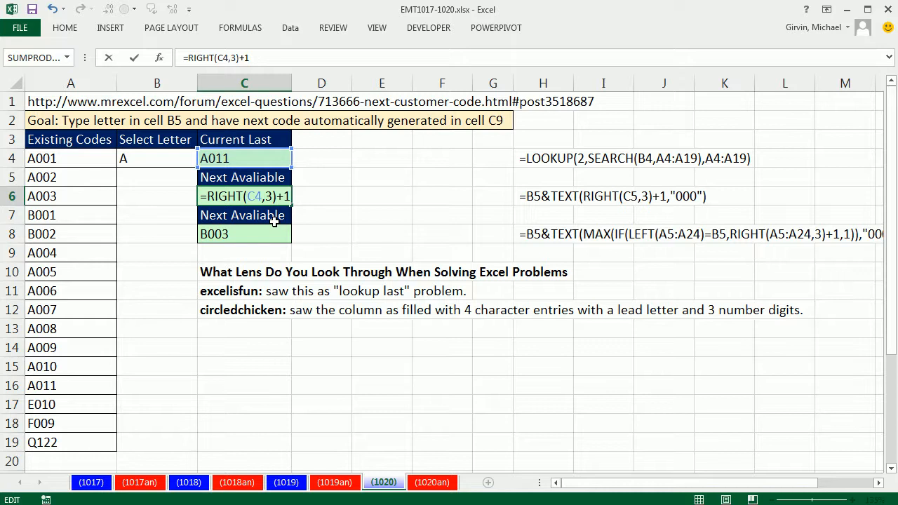
text(TEXT()
key(Return)
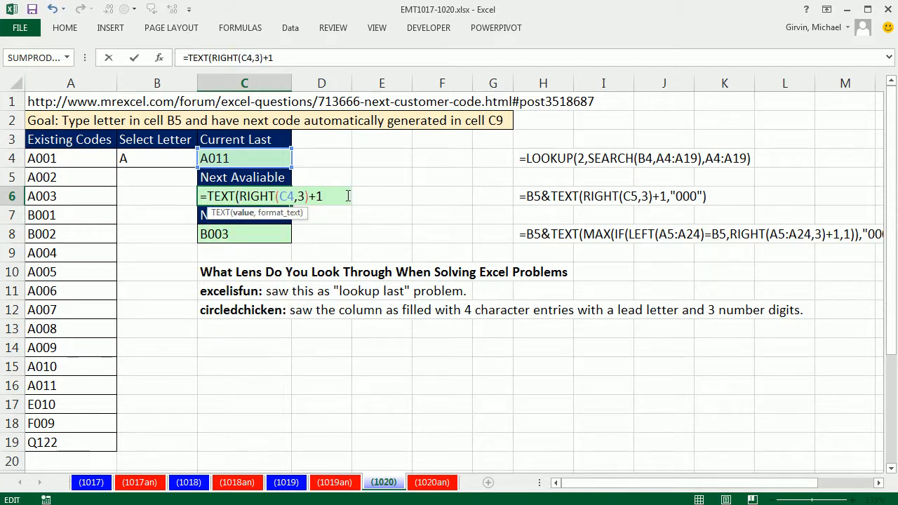
text(,)
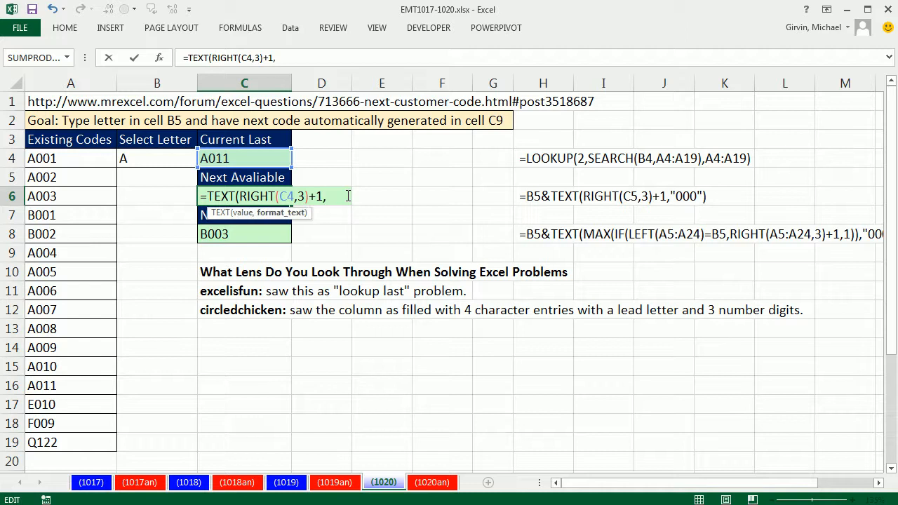
text(")
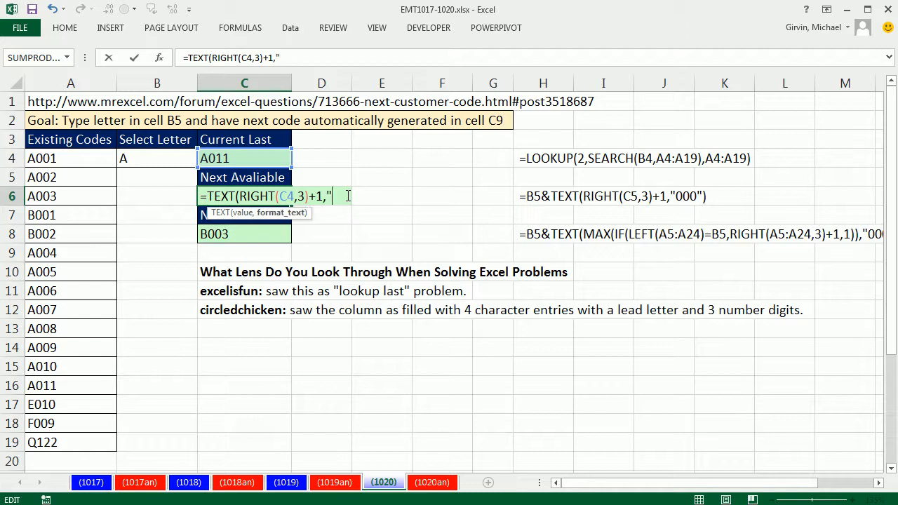
text(000)
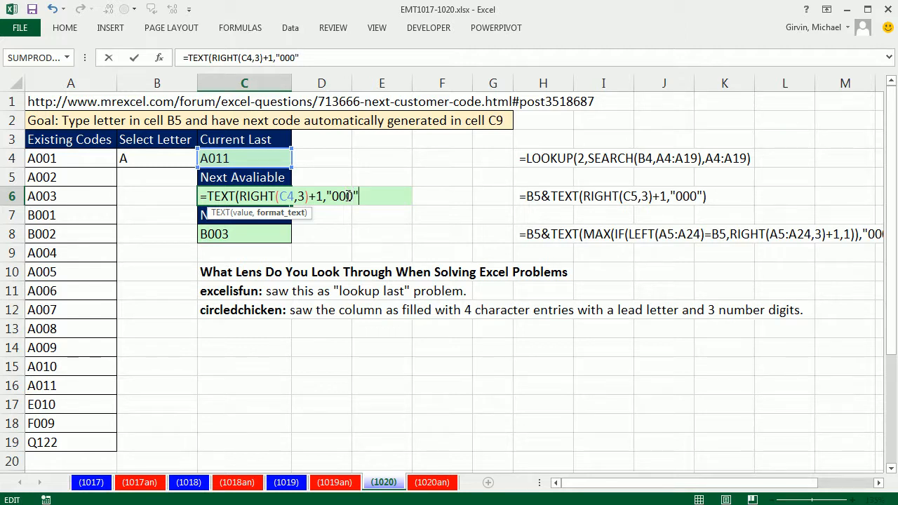
key(Return)
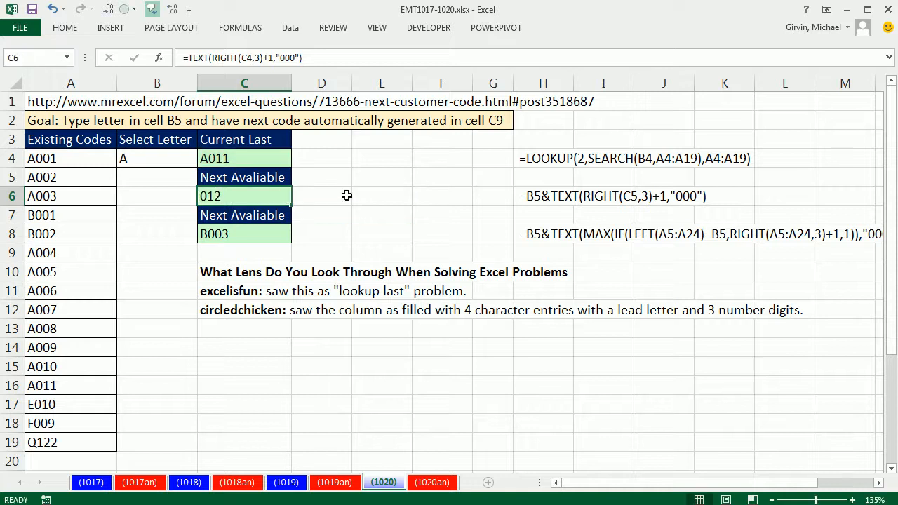
mouse_move(244, 199)
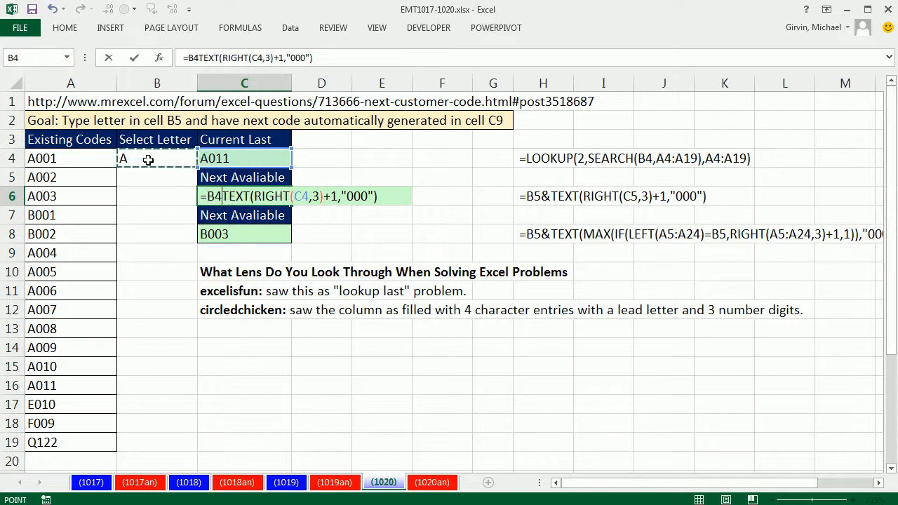
key(Return)
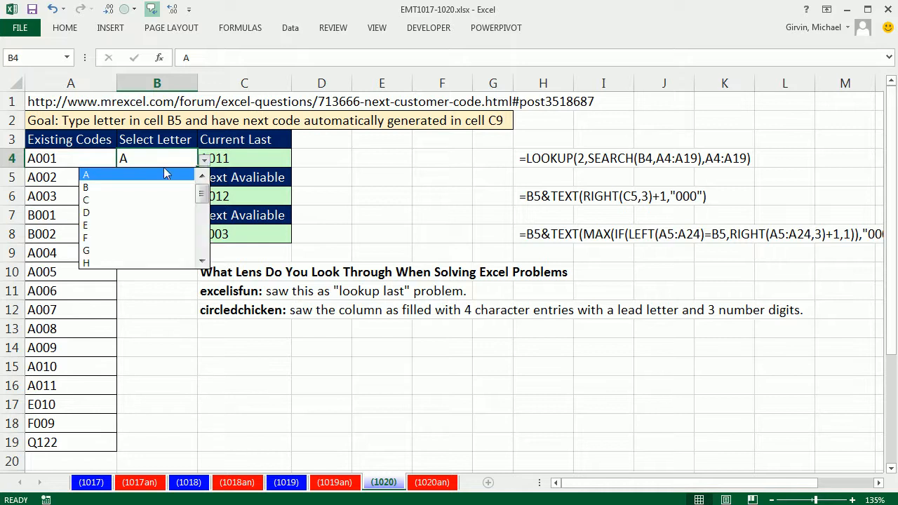
click(86, 188)
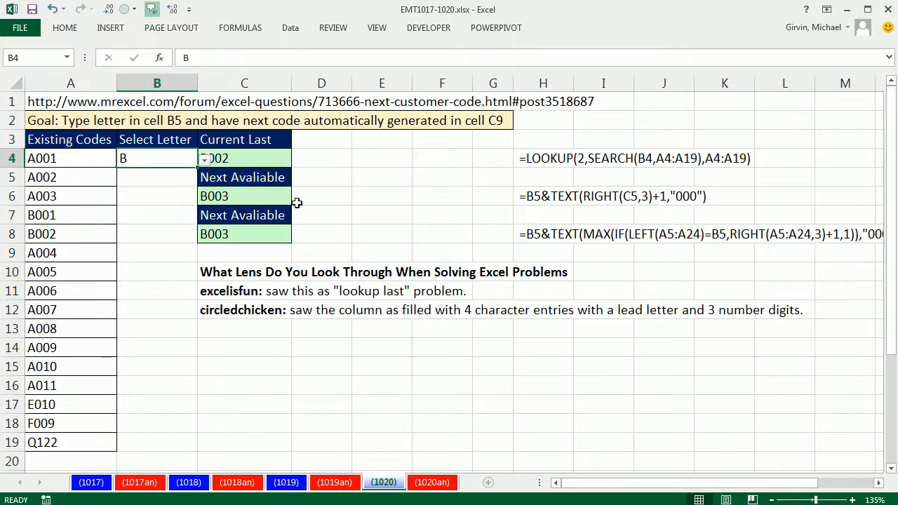
click(244, 196)
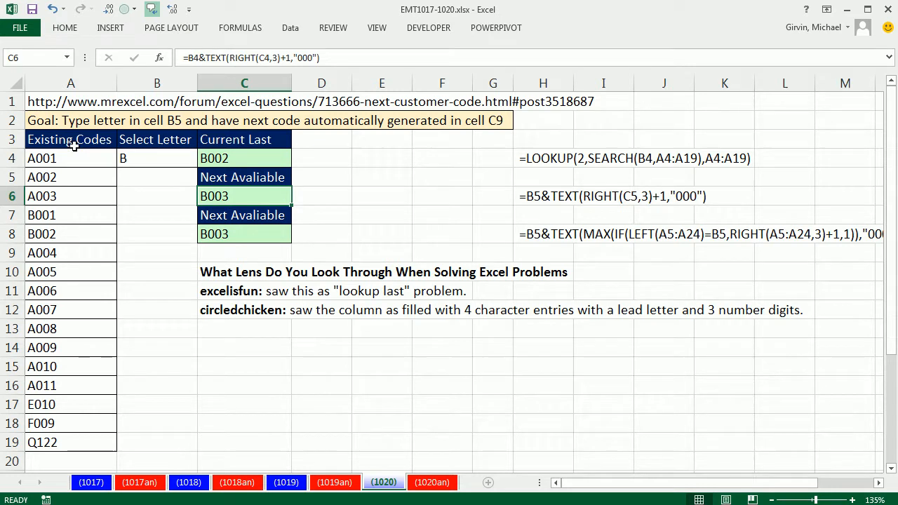
mouse_move(83, 393)
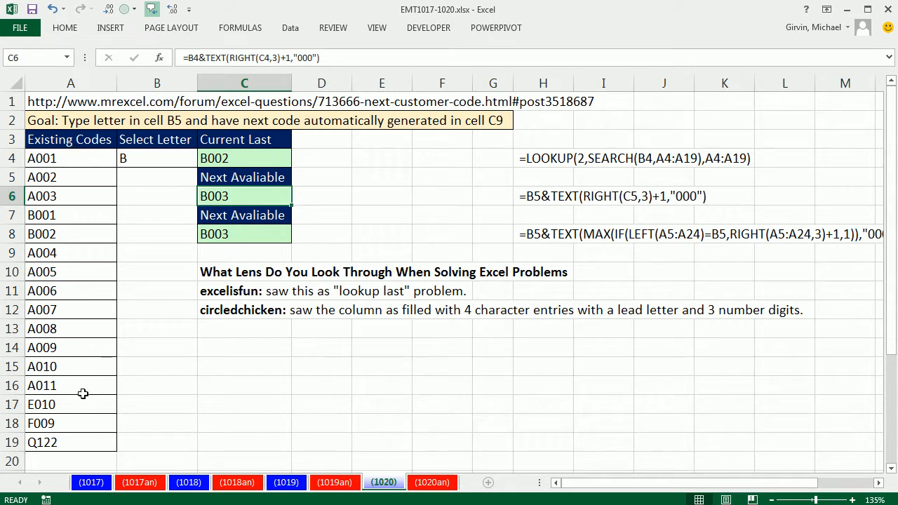
Step: Change code A010 in A15 to A012 and check the C4 result
double_click(70, 366)
text(2)
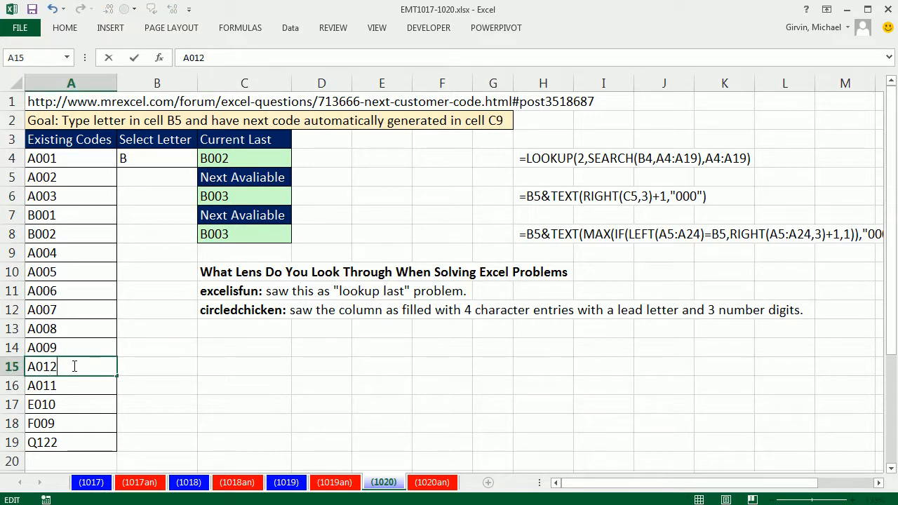
key(enter)
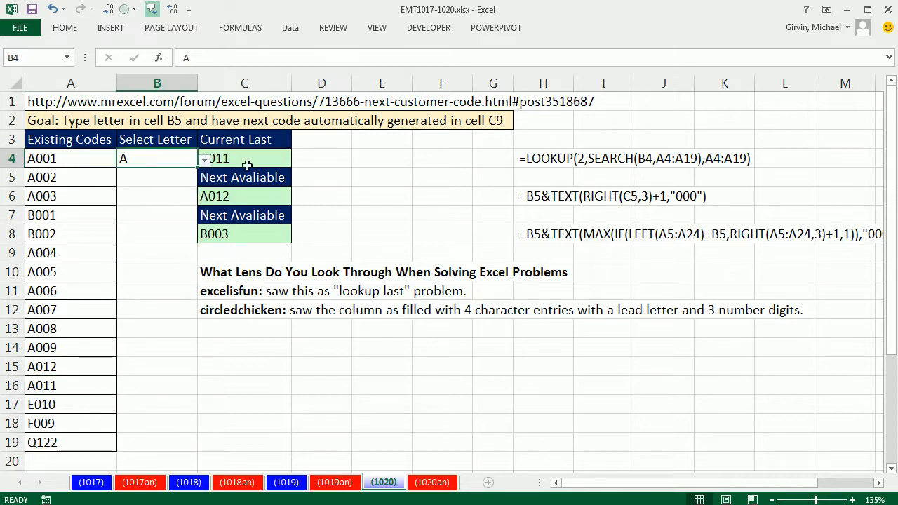
click(244, 157)
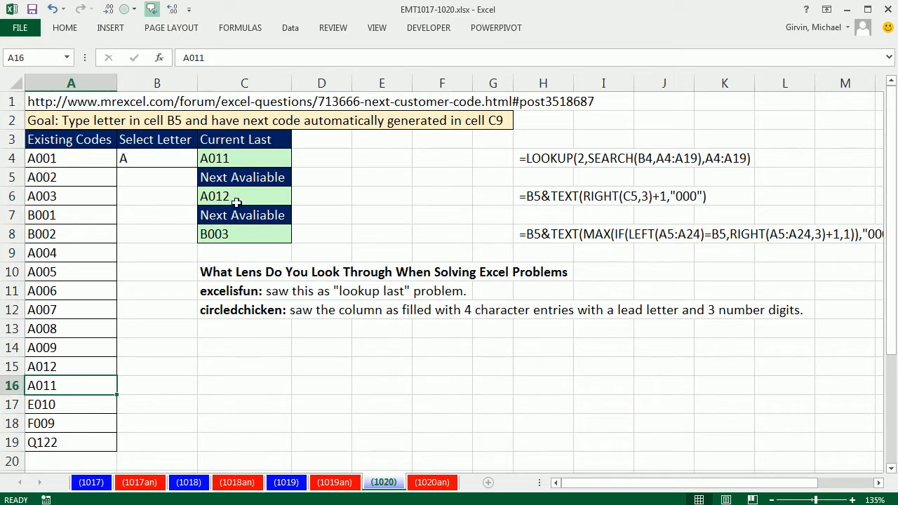
Step: Test letter H in B4, restore letter A, and move to C8 for the next-code formula
click(157, 157)
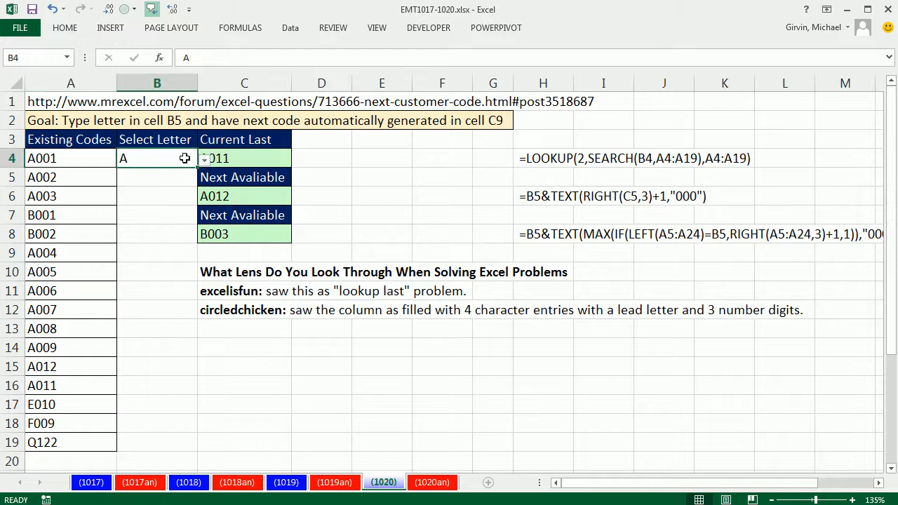
click(203, 158)
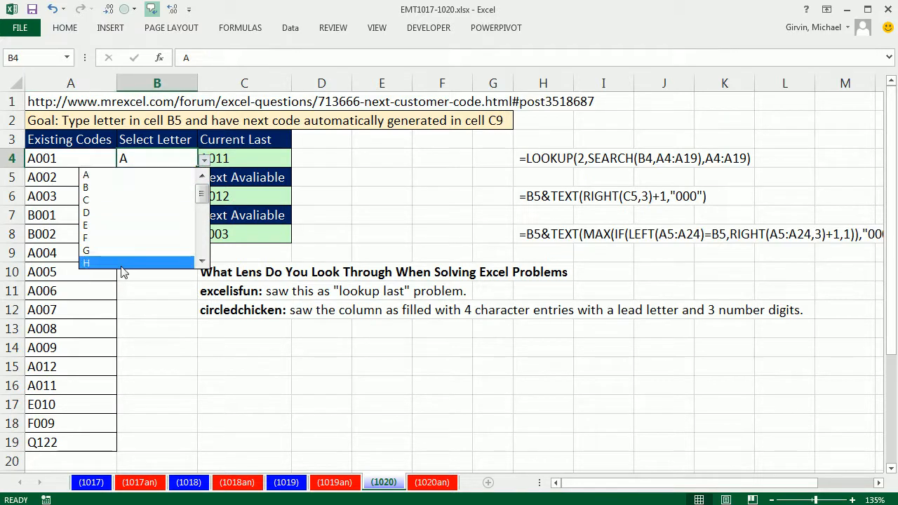
click(86, 262)
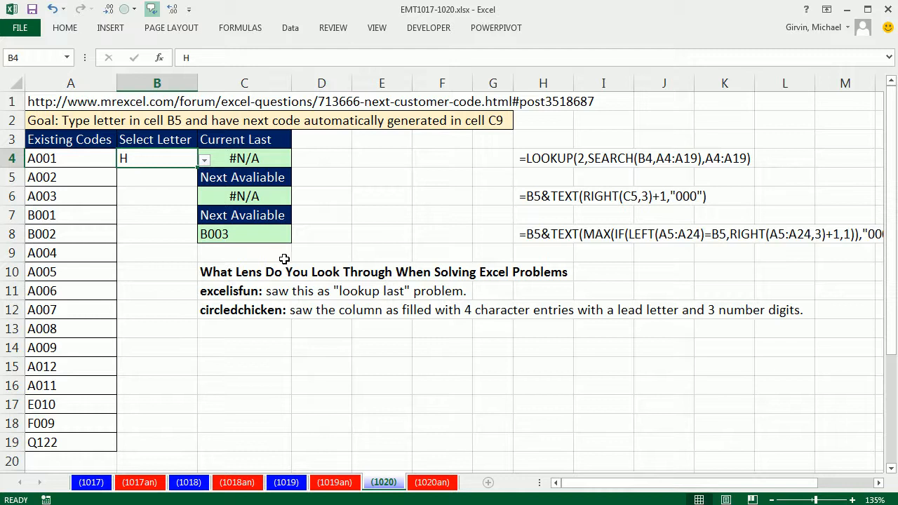
click(382, 233)
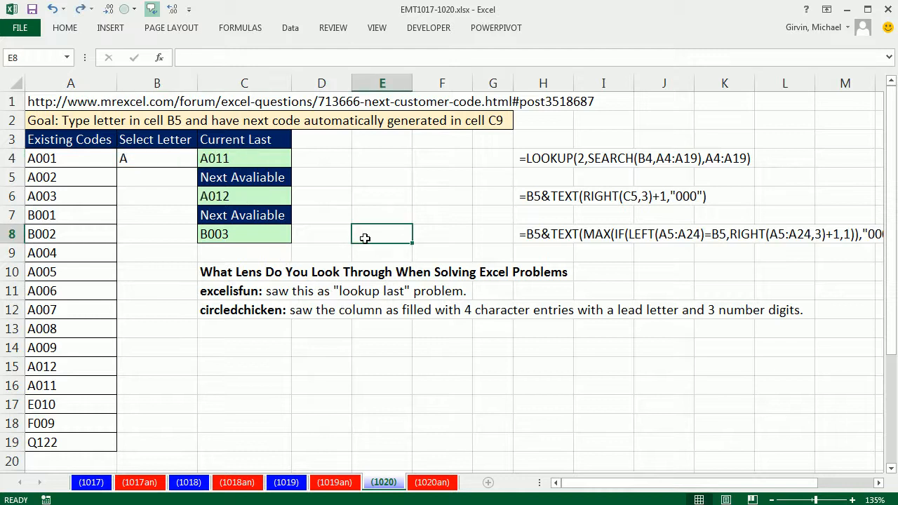
click(244, 233)
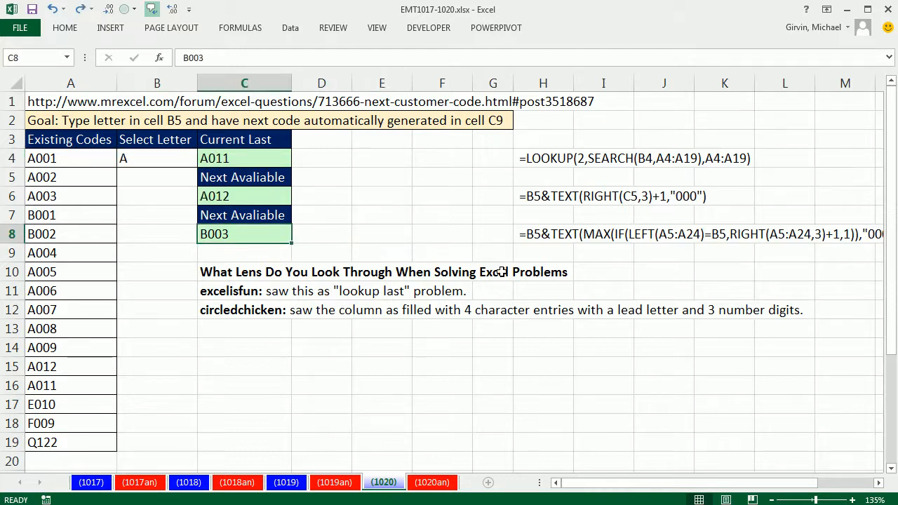
mouse_move(357, 450)
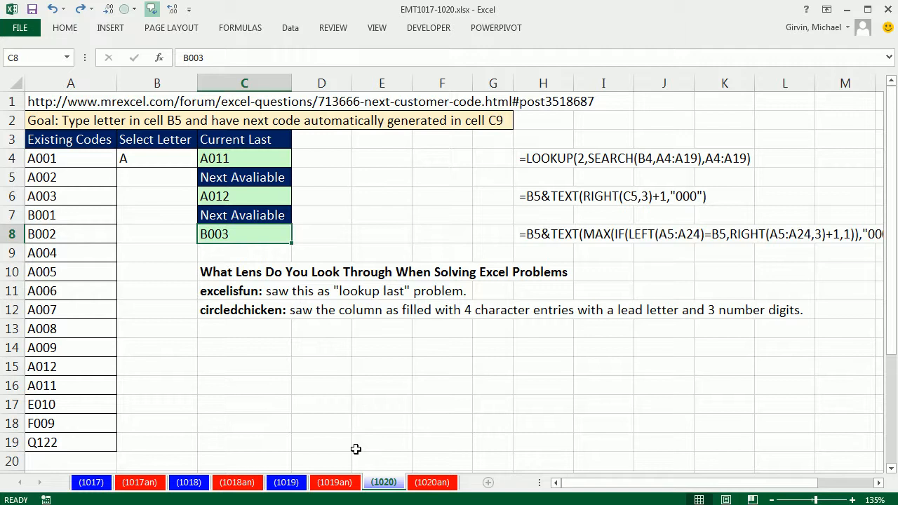
Step: Build LEFT(A4:A19,1)=B4 in C8, evaluating the first-letter extraction with F9
text(=le)
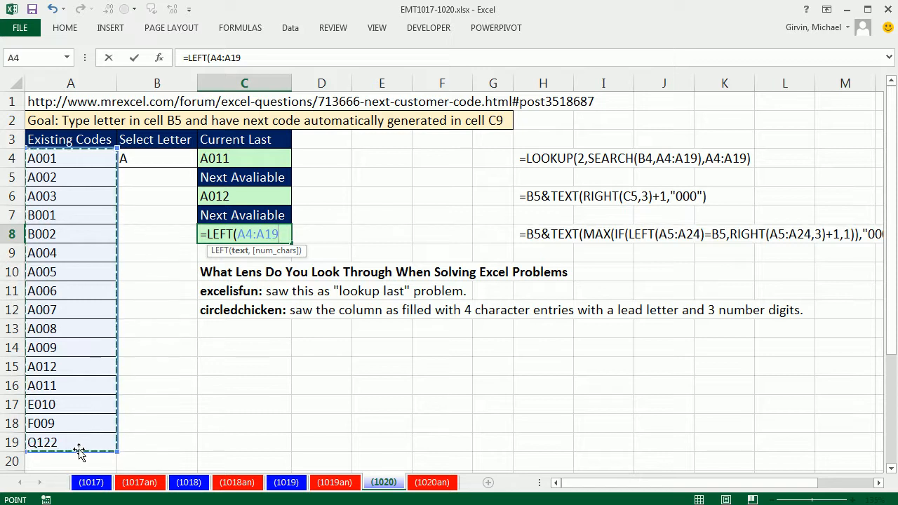
text(,1))
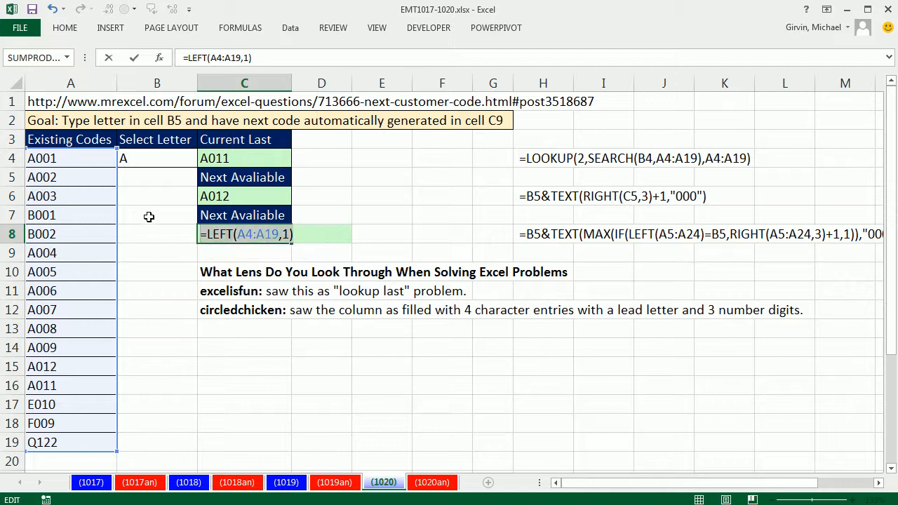
key(F9)
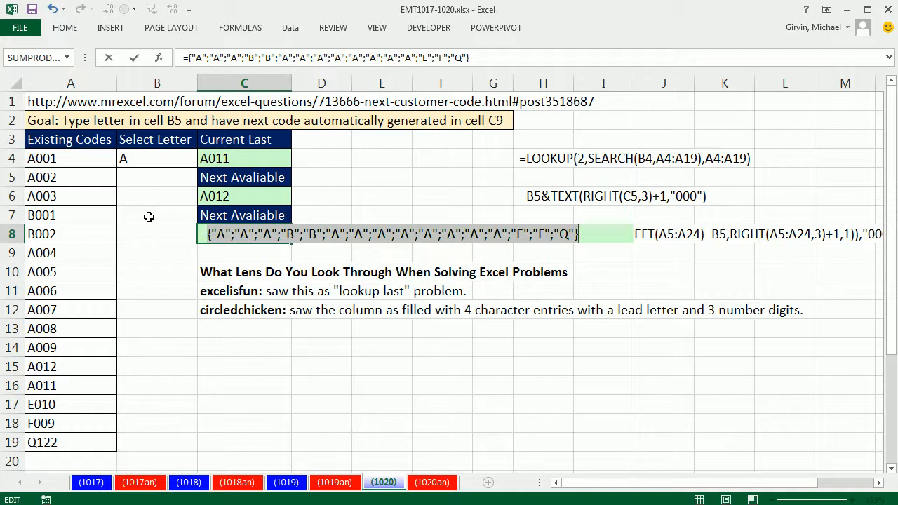
text(=LEFT(A4:A19,1))
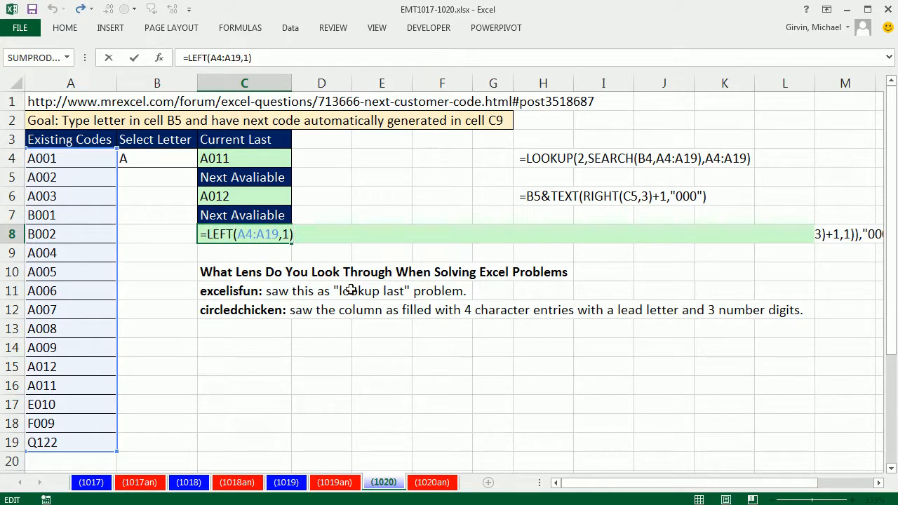
text(=)
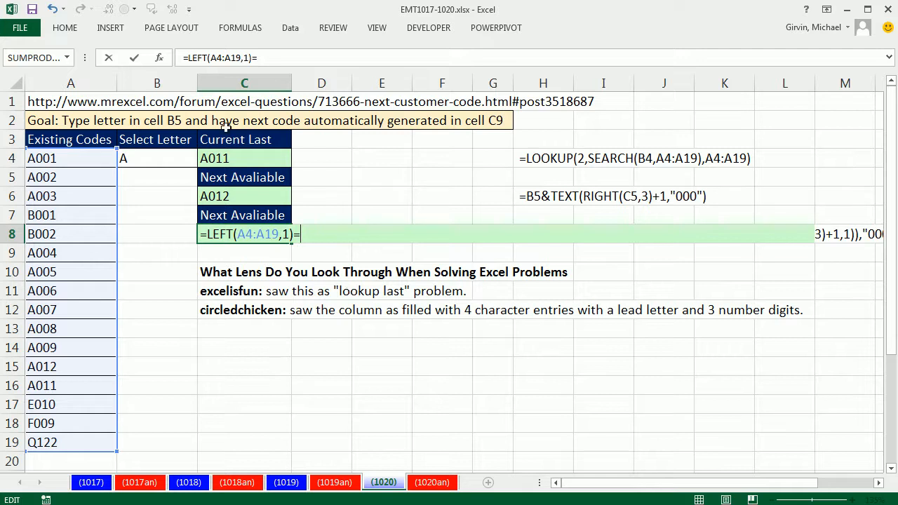
click(158, 157)
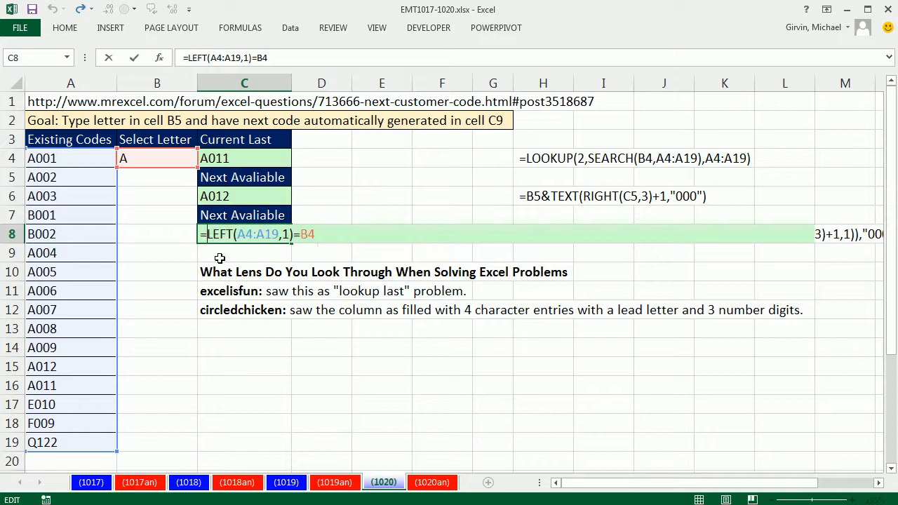
Step: Wrap it as =IF(LEFT(A4:A19,1)=B4,RIGHT(A4:A19,3)) and evaluate the matching numbers
text(IF()
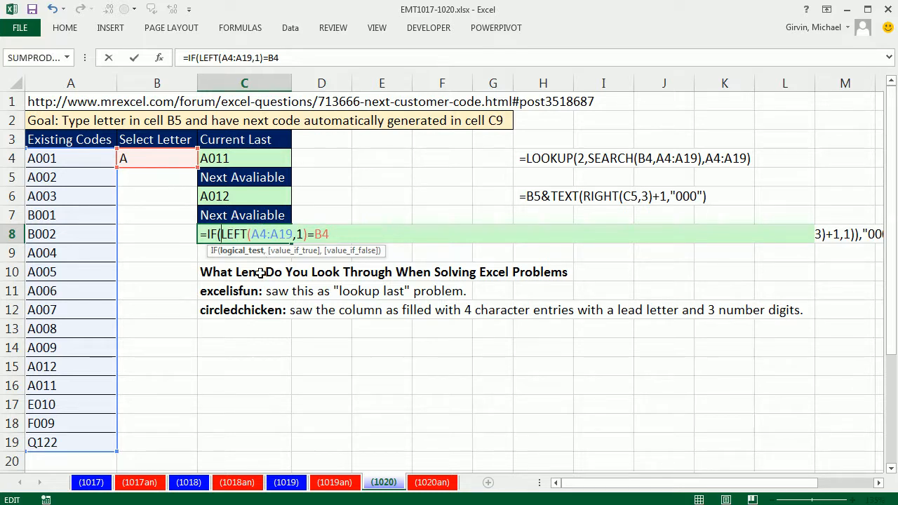
mouse_move(219, 258)
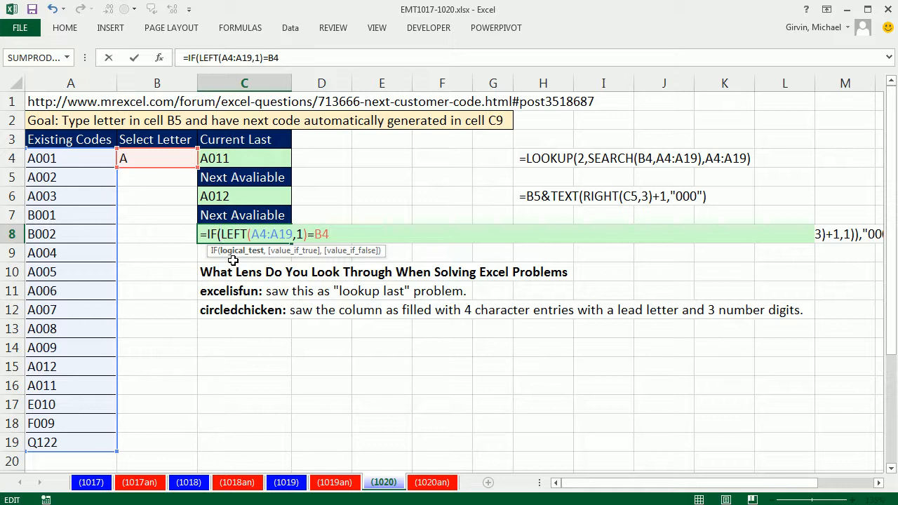
mouse_move(227, 256)
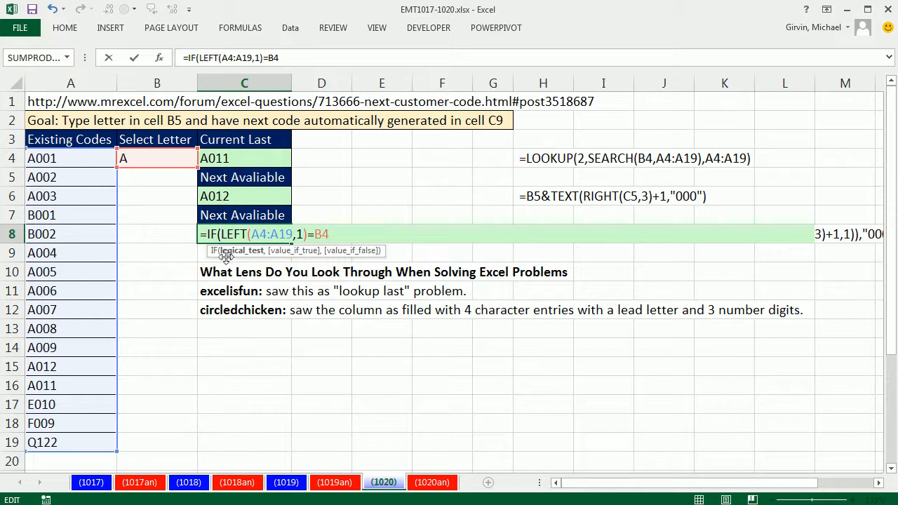
mouse_move(255, 258)
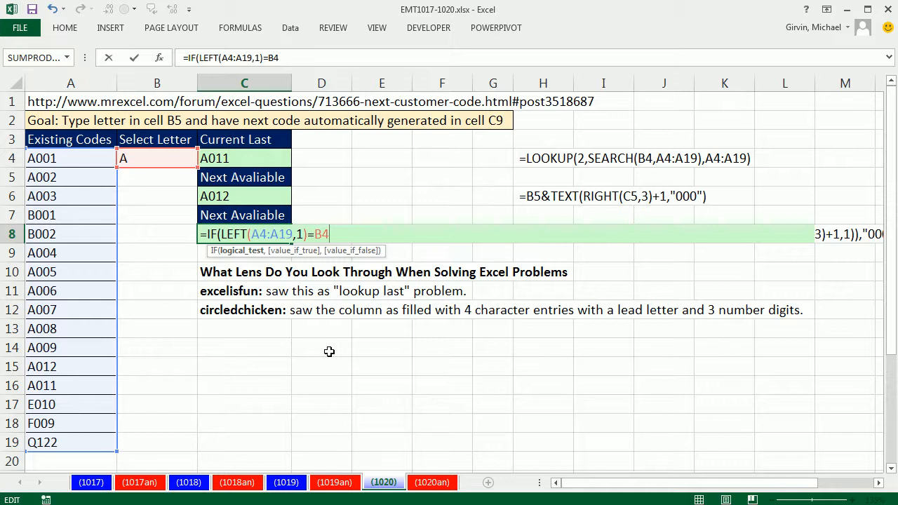
text(,)
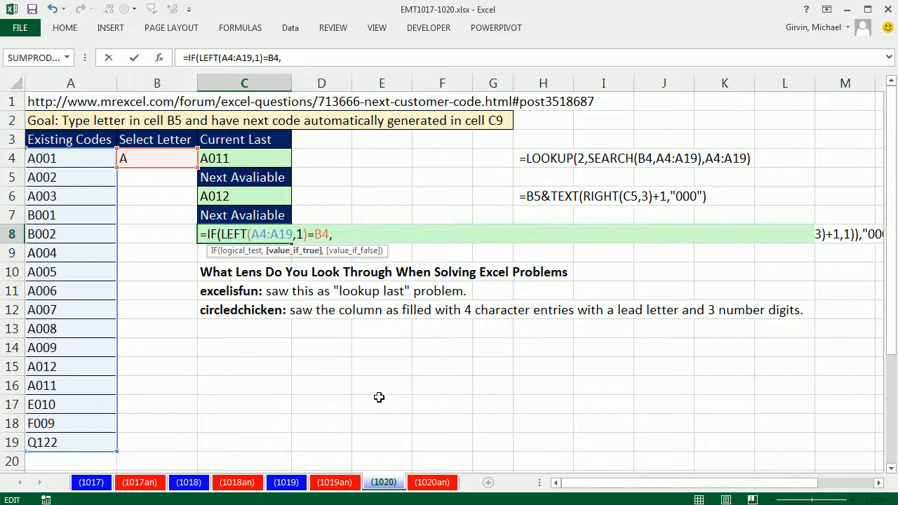
text(RIGHT()
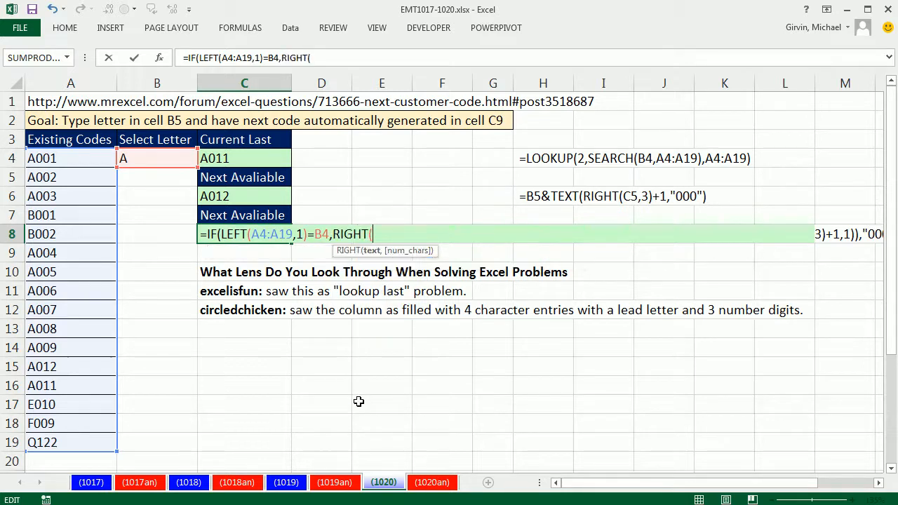
drag(70, 157, 71, 442)
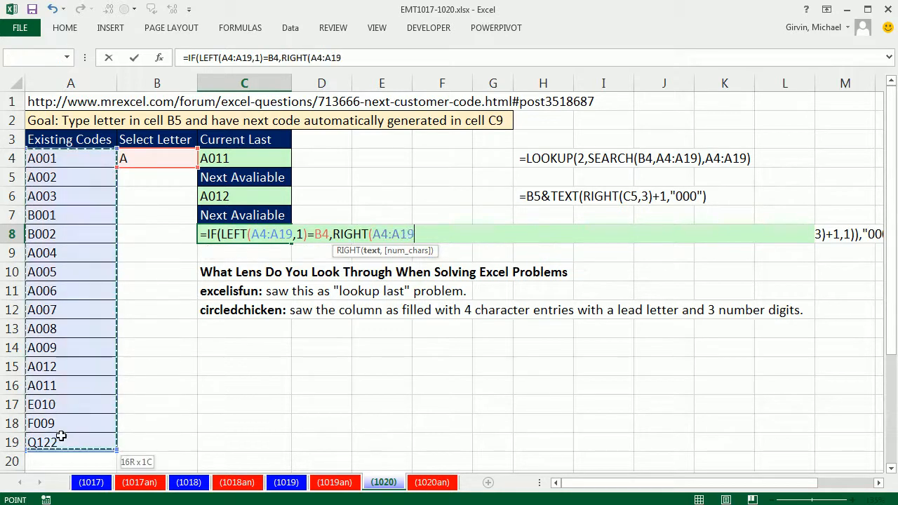
text(3)
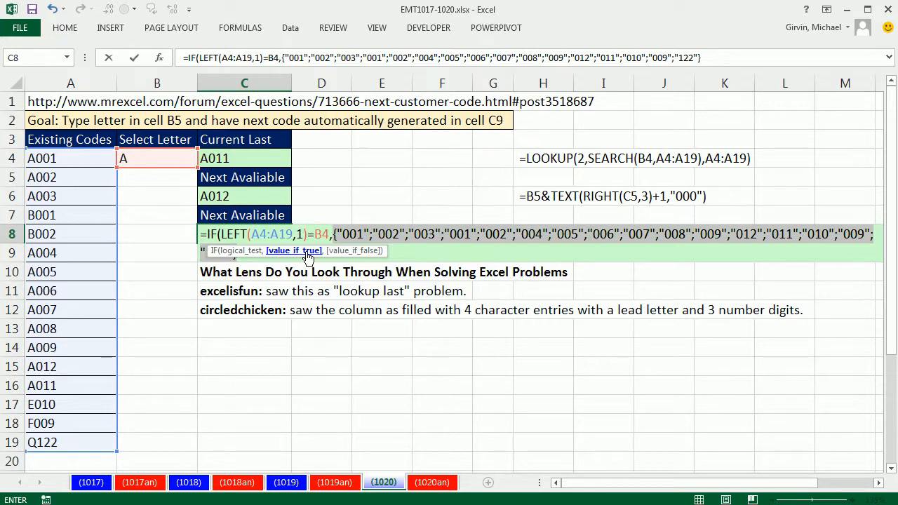
text(RIGHT(A4:A19,3))
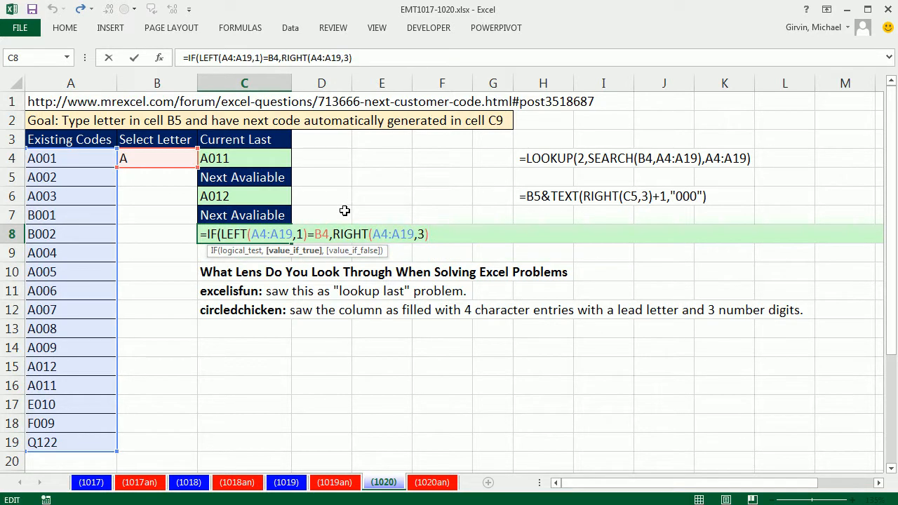
text())
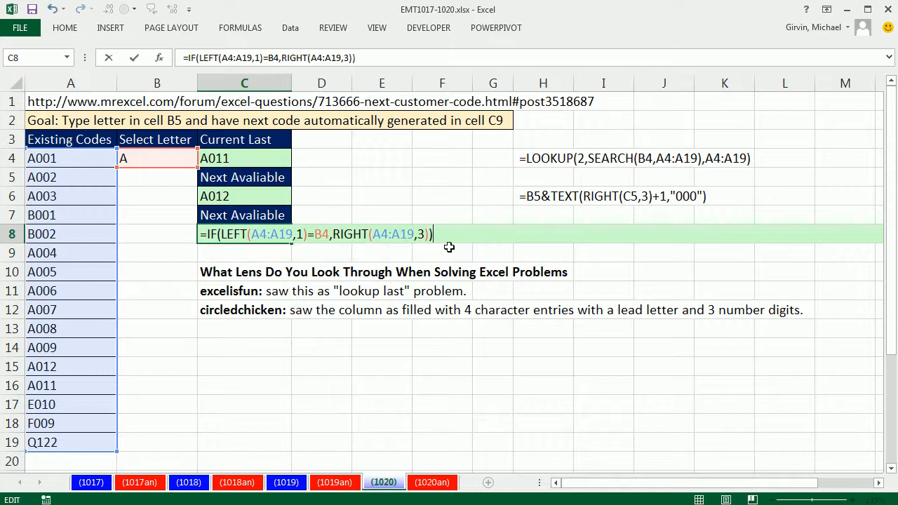
mouse_move(90, 213)
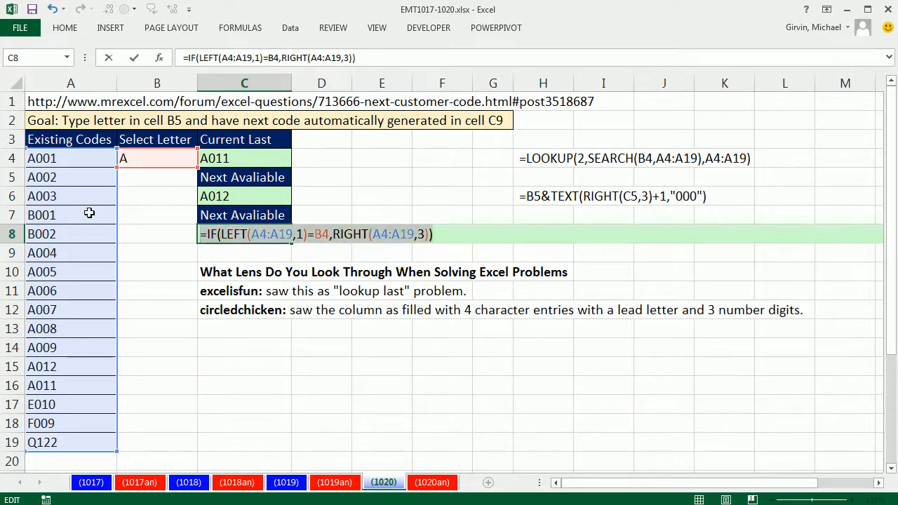
key(F9)
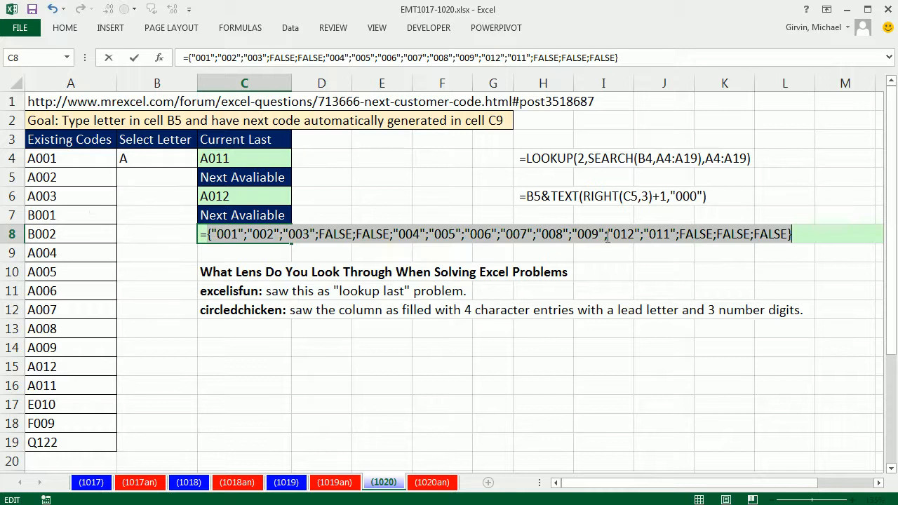
mouse_move(654, 278)
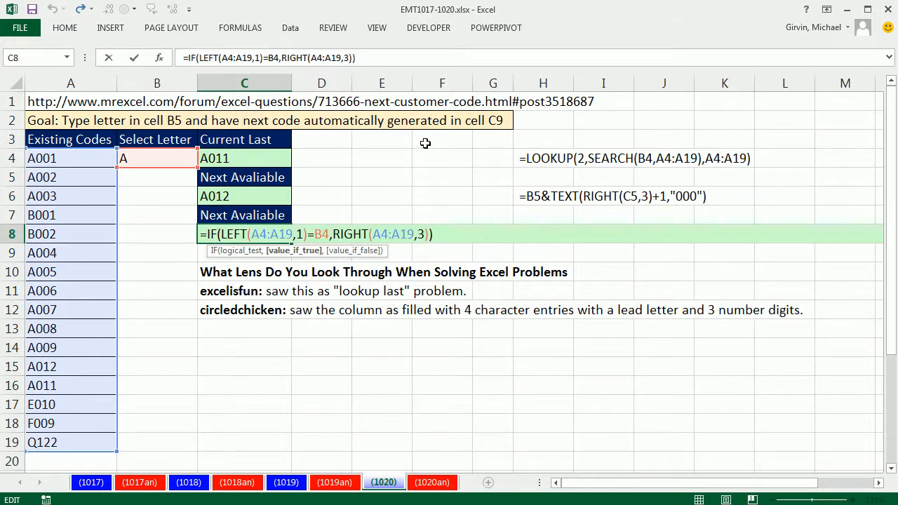
mouse_move(393, 202)
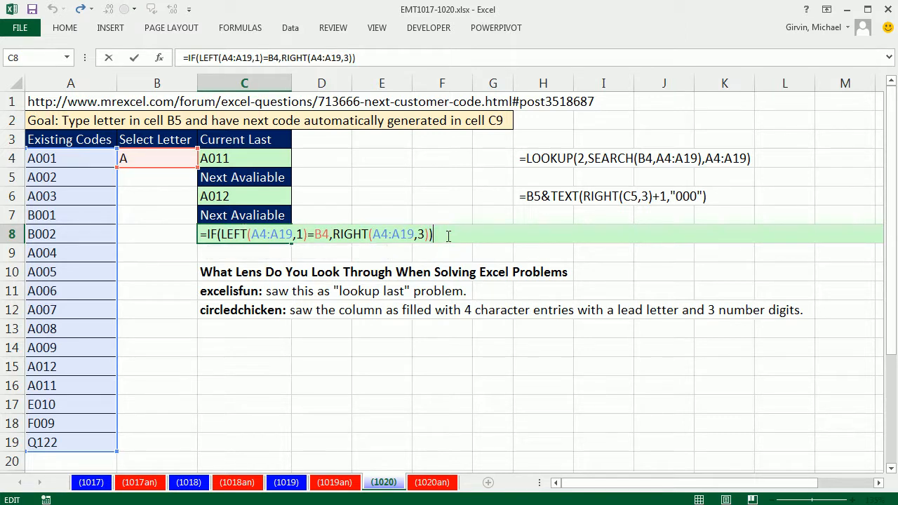
mouse_move(424, 226)
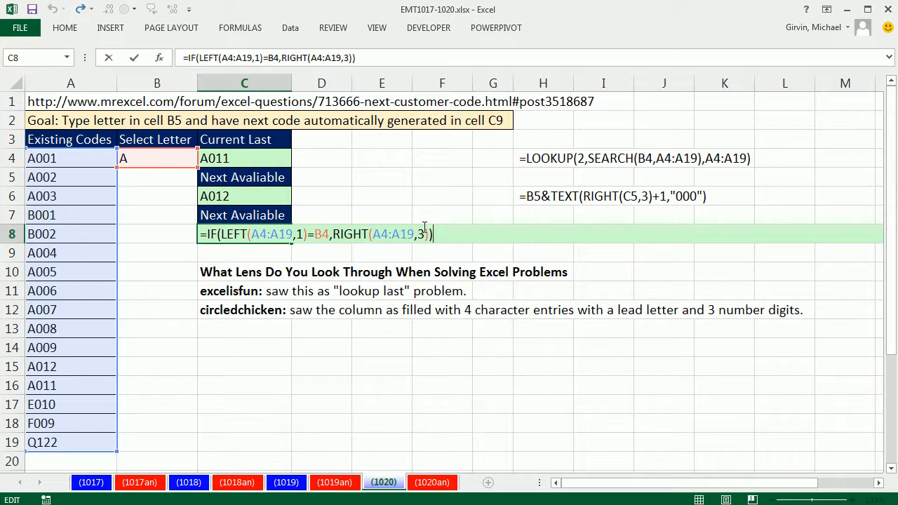
Step: Wrap the IF in MAX()+1 and TEXT(...,"000"), then reopen C8 to prefix B4&
text(+1))
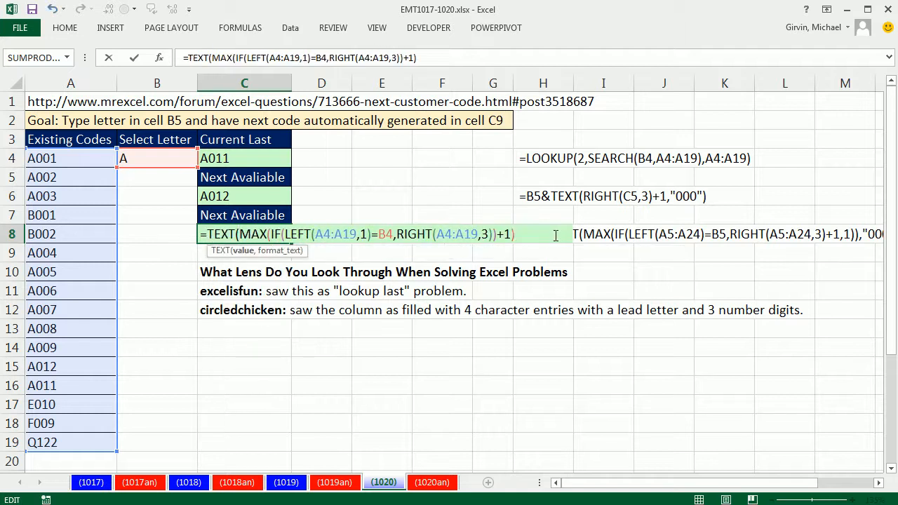
text(,")
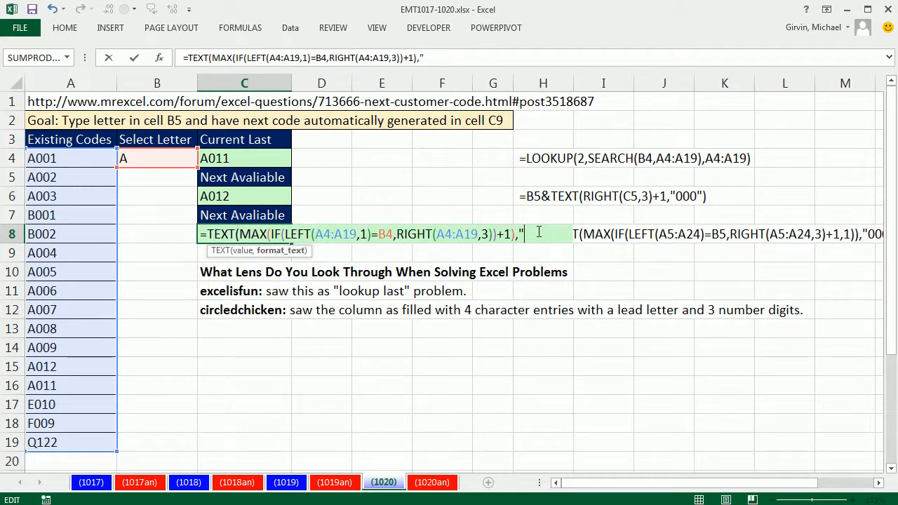
text(000")})
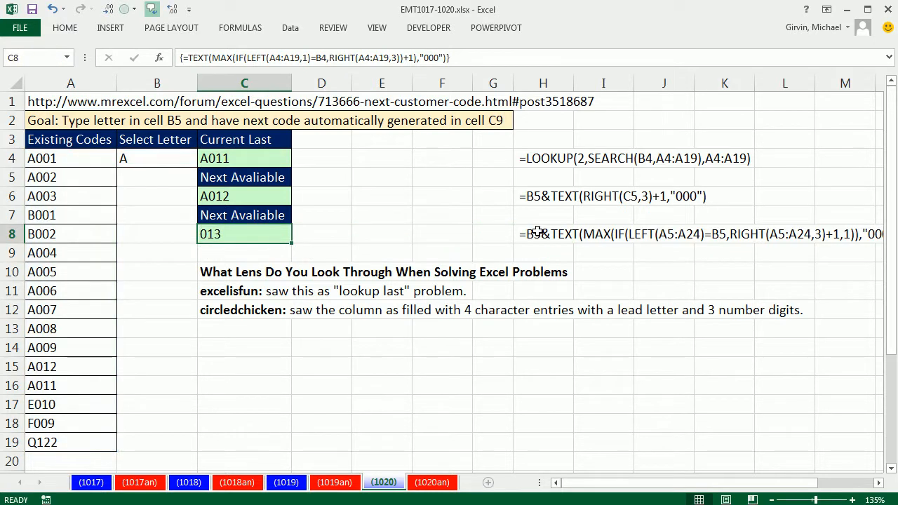
double_click(245, 233)
text(B4&)
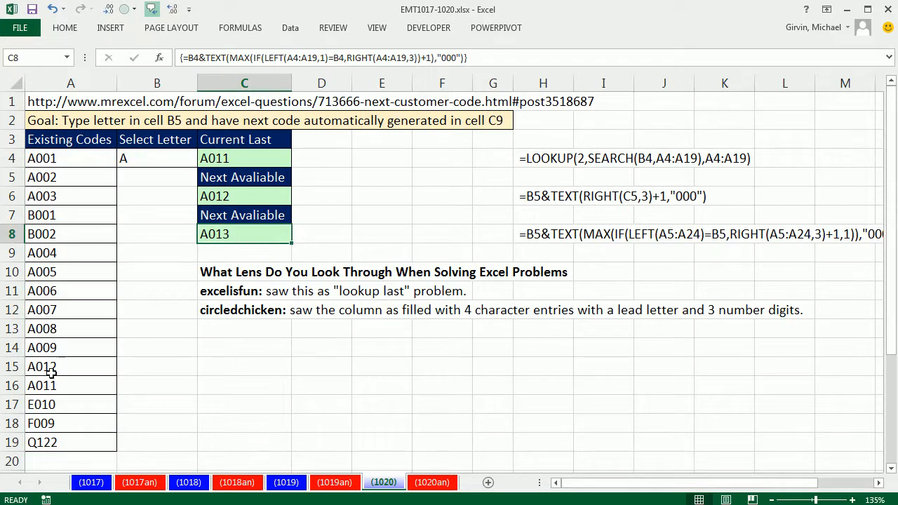
click(56, 366)
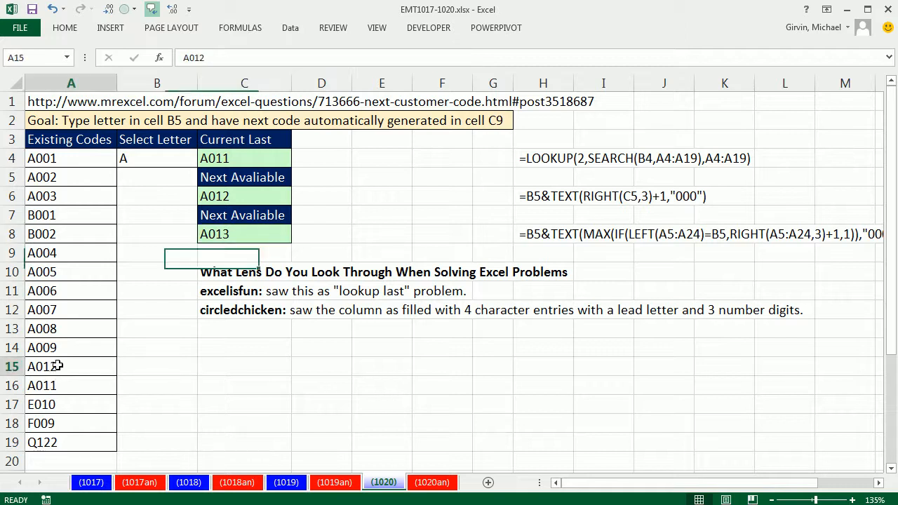
text(Z)
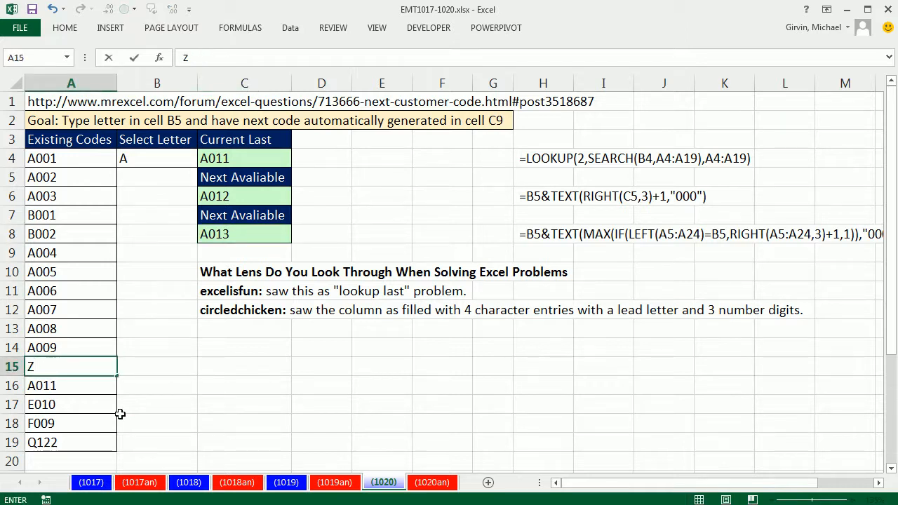
text(001`)
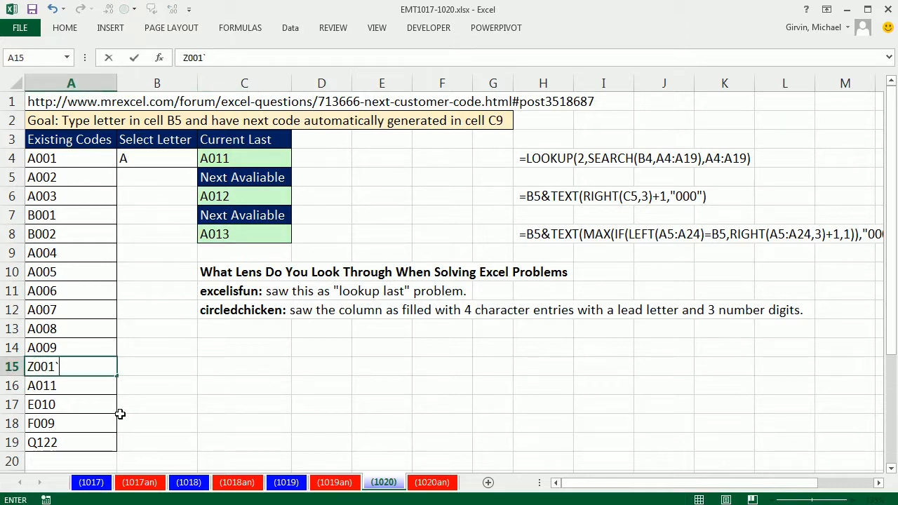
key(Return)
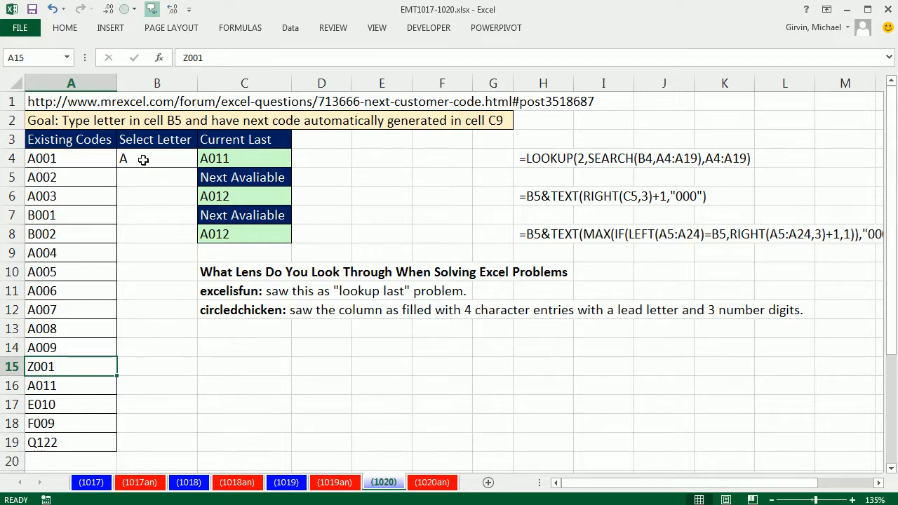
click(204, 159)
text(Z)
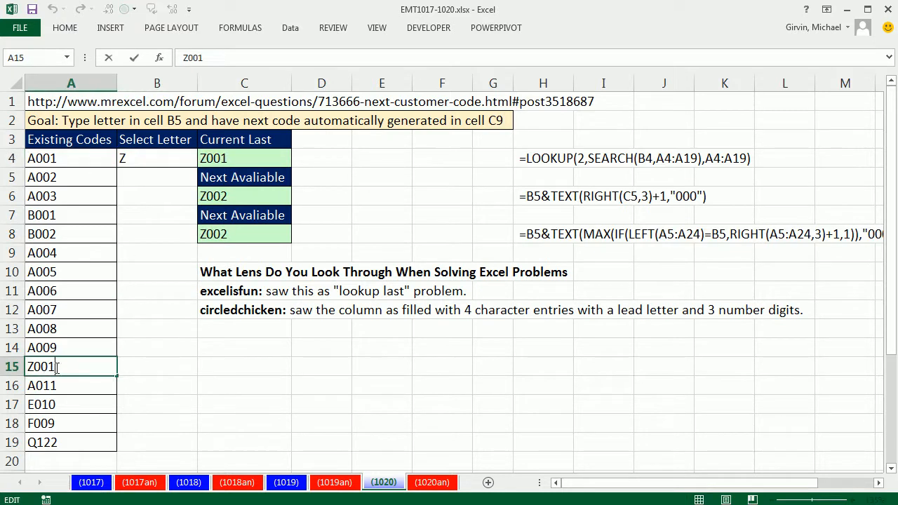
text(009)
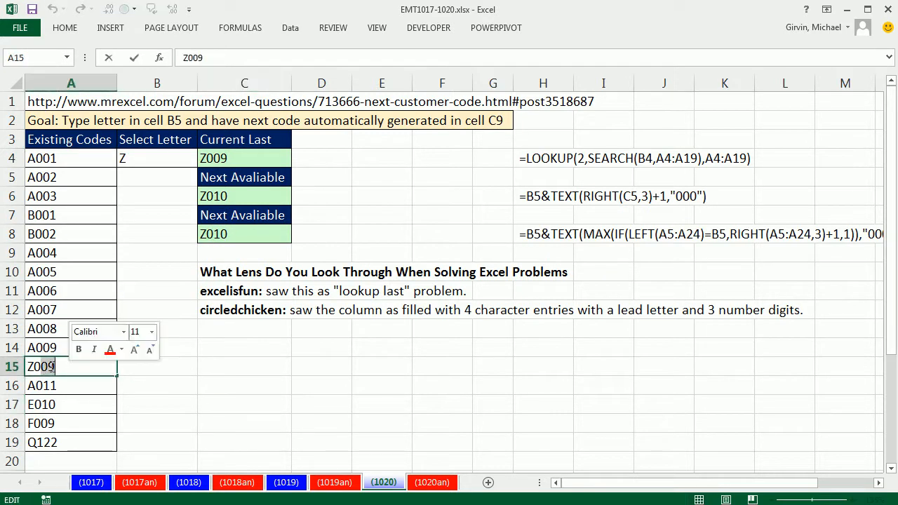
text(055)
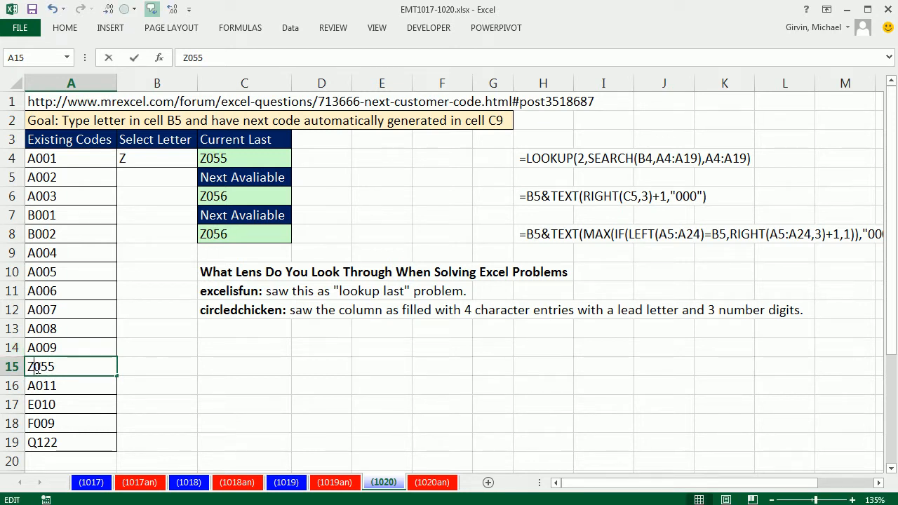
text(Z999)
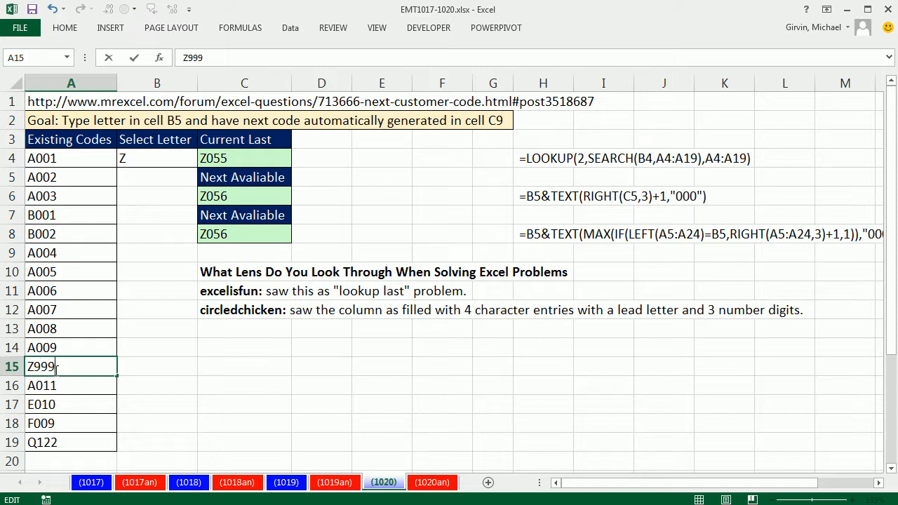
key(Return)
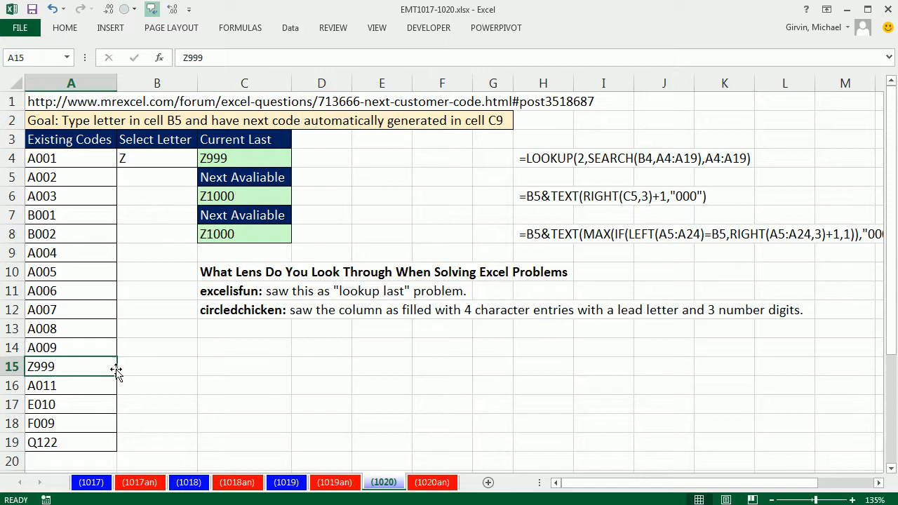
text(Z001)
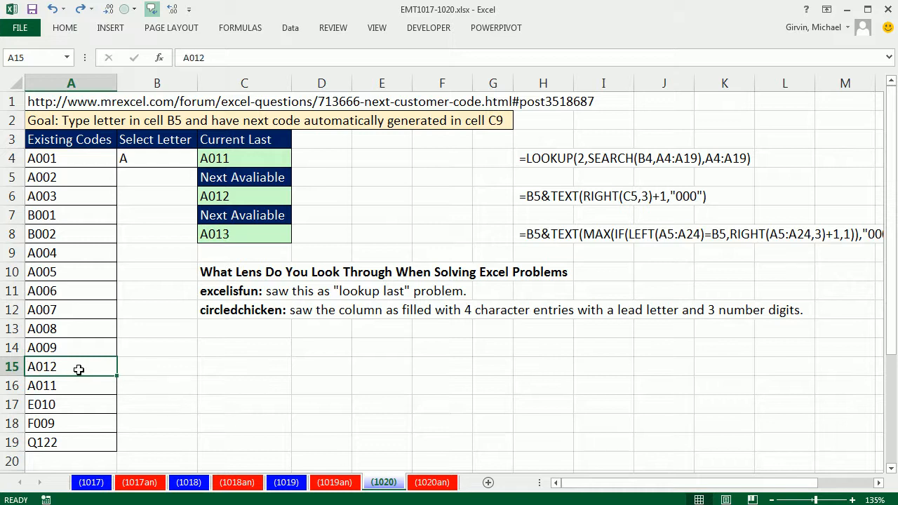
mouse_move(224, 235)
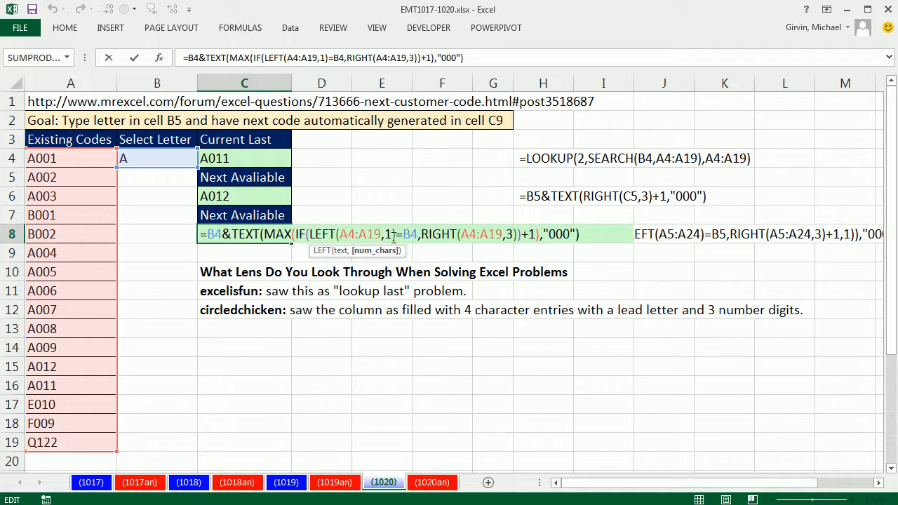
mouse_move(324, 255)
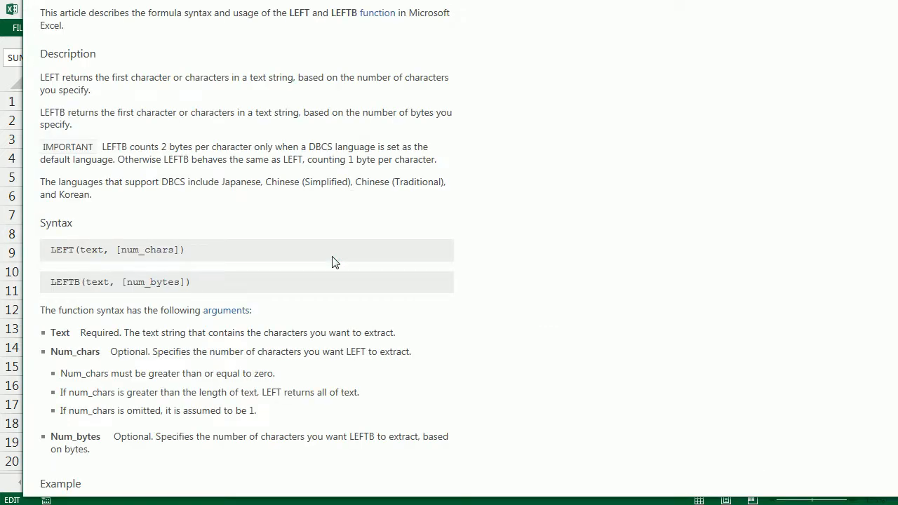
Step: Scroll through the LEFT function help article's syntax and arguments
scroll(down, 3)
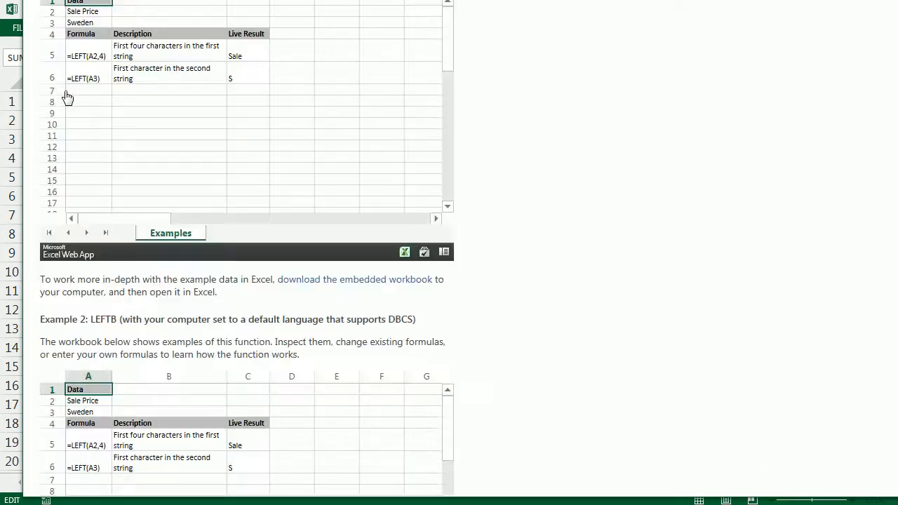
scroll(up, 3)
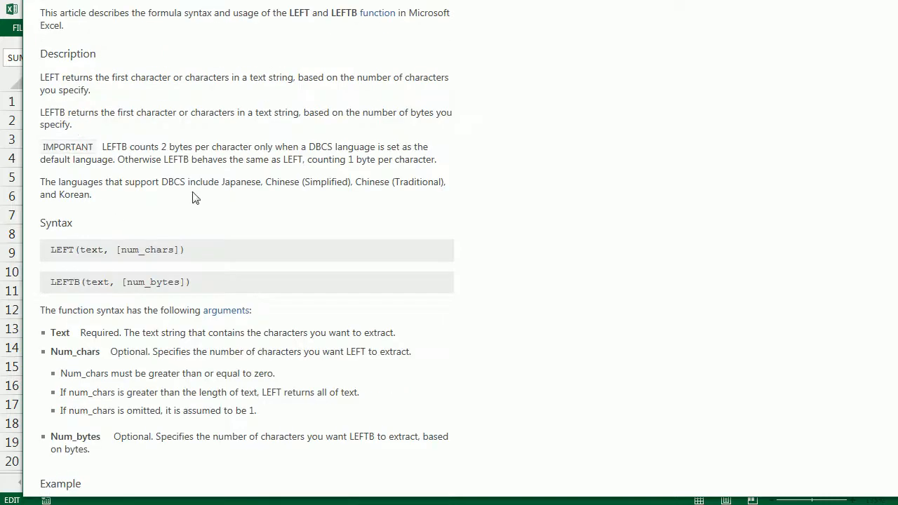
scroll(down, 3)
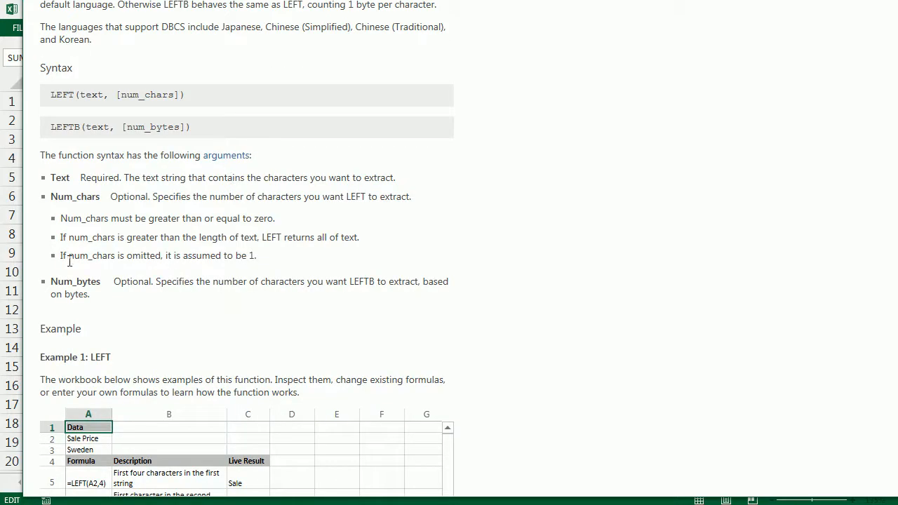
mouse_move(172, 270)
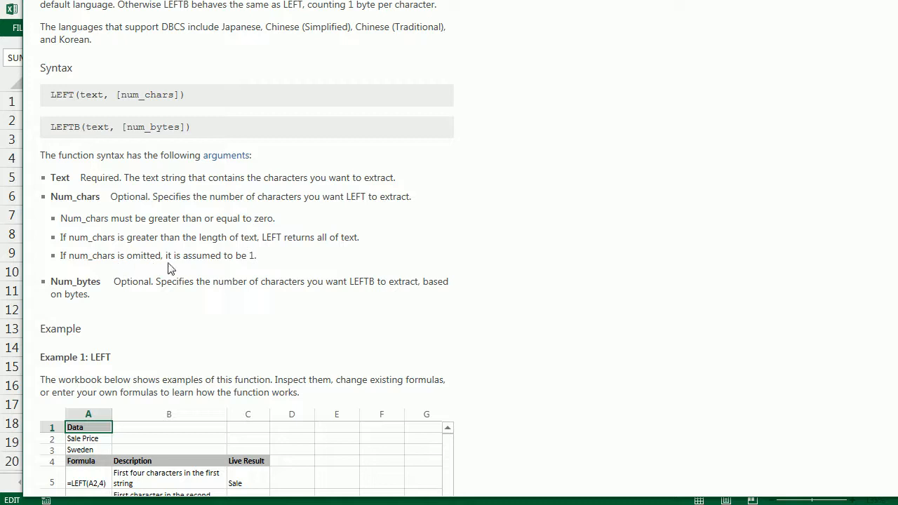
mouse_move(170, 270)
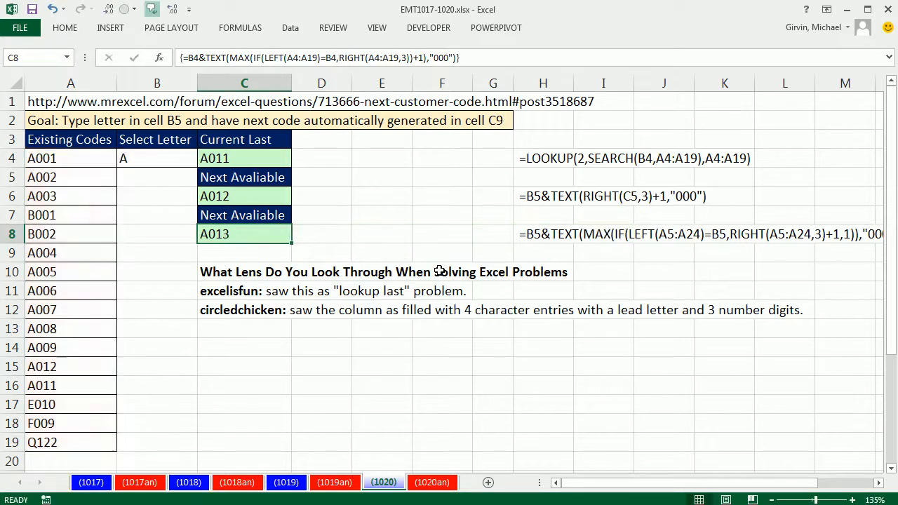
mouse_move(336, 228)
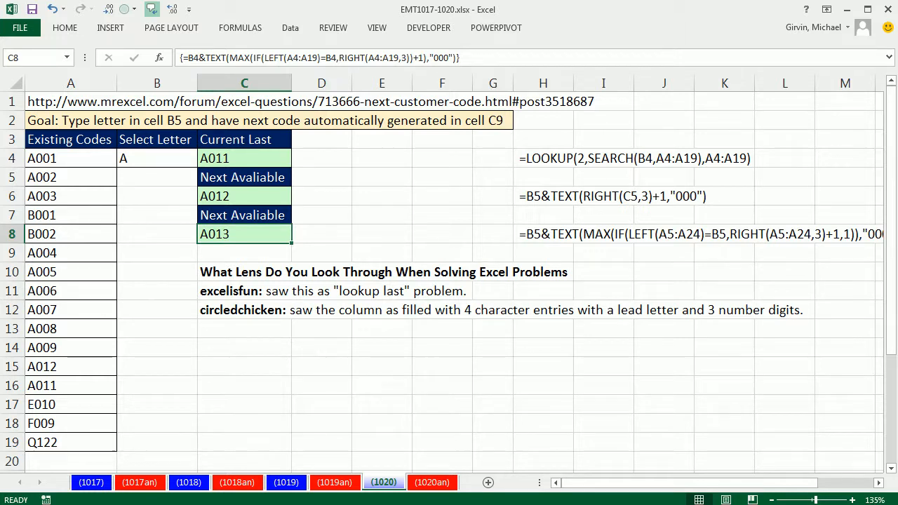
mouse_move(222, 336)
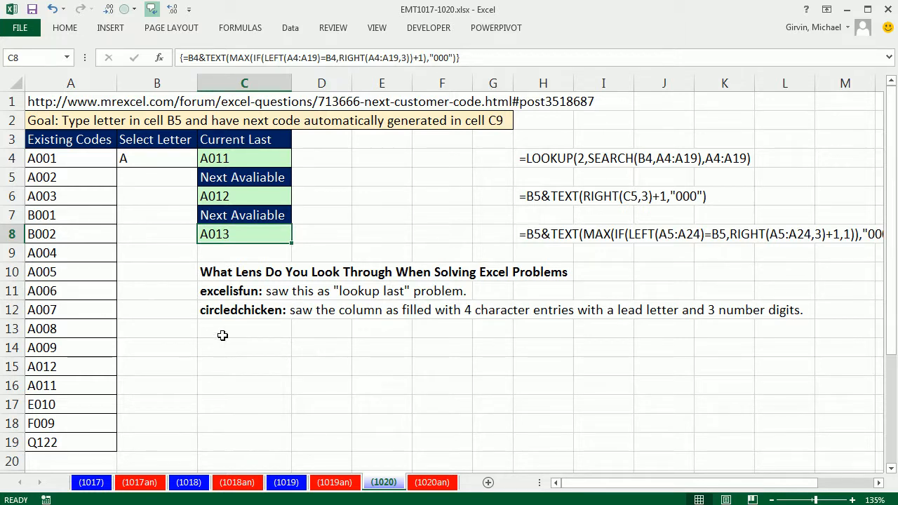